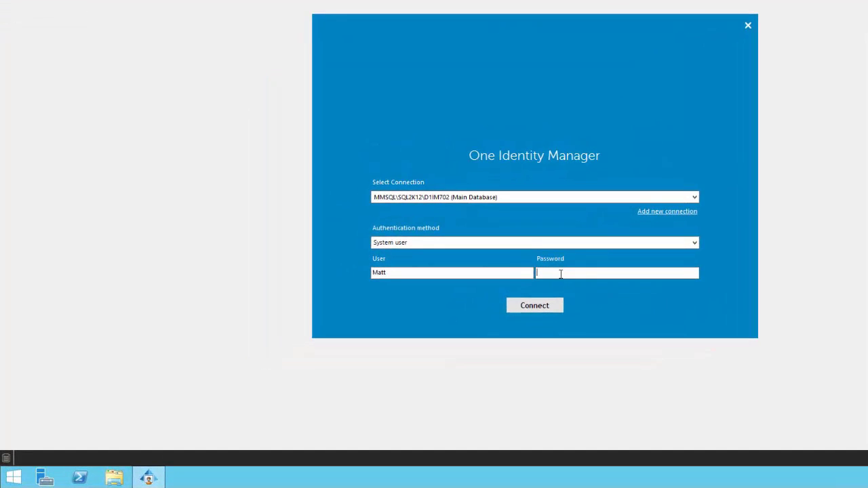
Enter the system user password and connect to the main database
type("••")
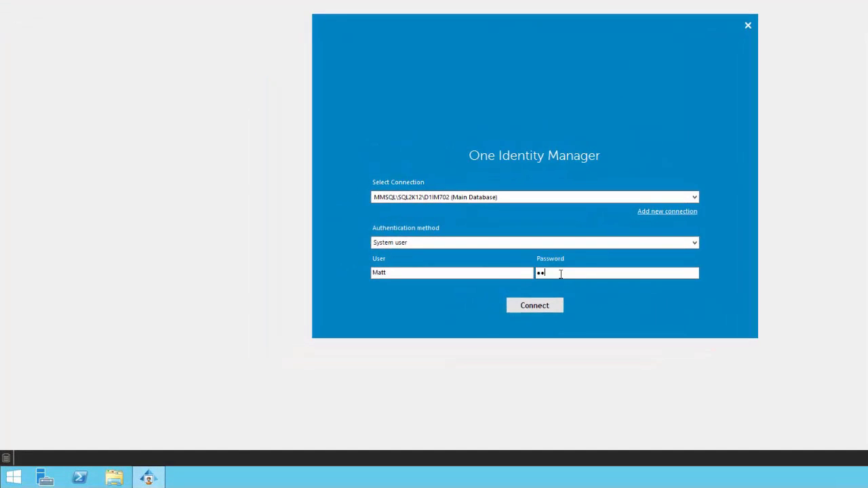
left_click(535, 305)
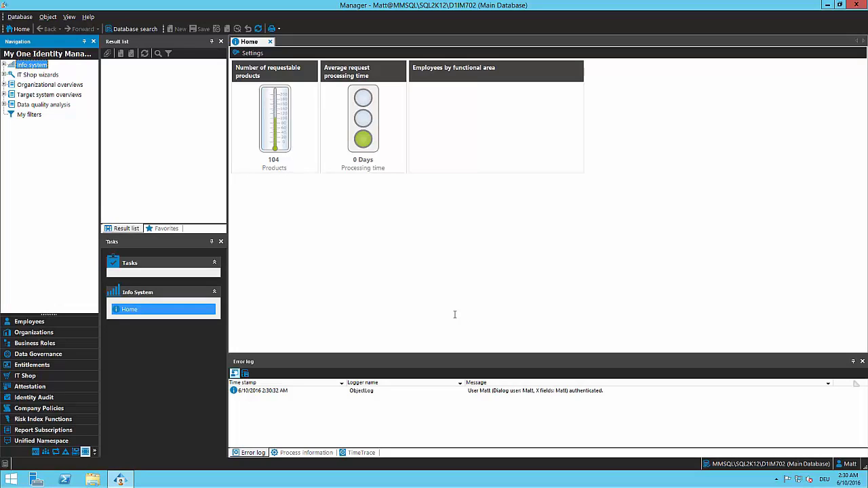
mouse_move(29, 322)
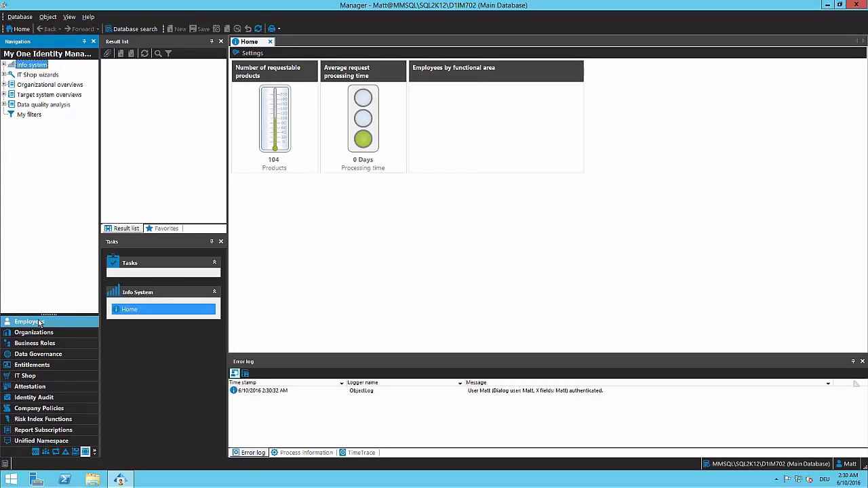
left_click(29, 322)
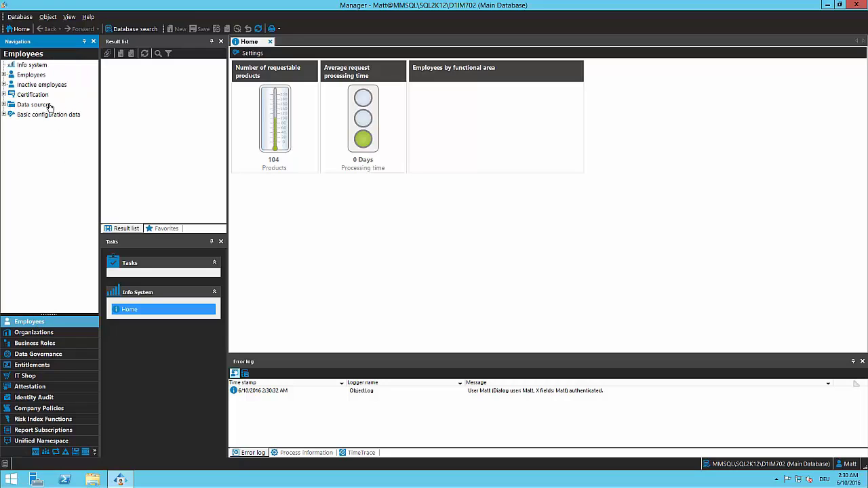
left_click(31, 75)
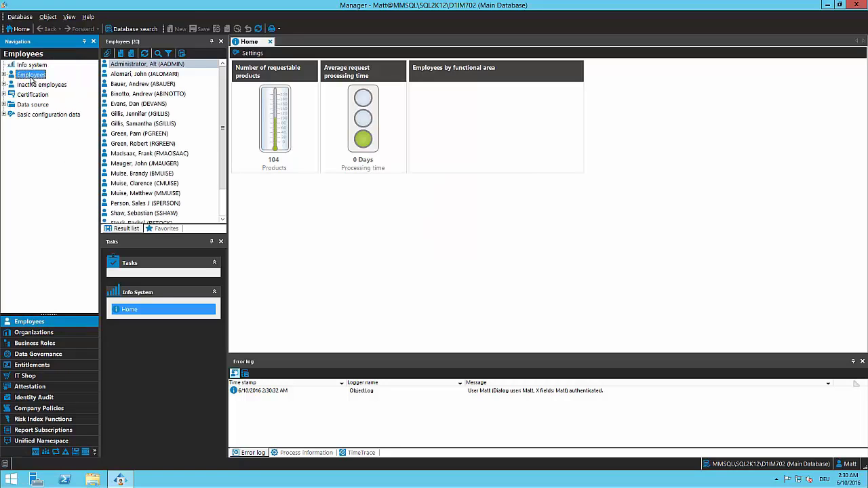
left_click(144, 74)
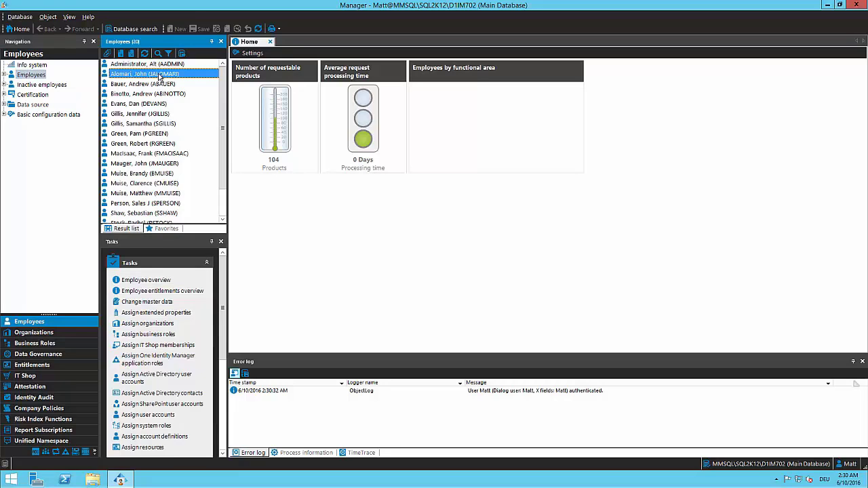
double_click(145, 73)
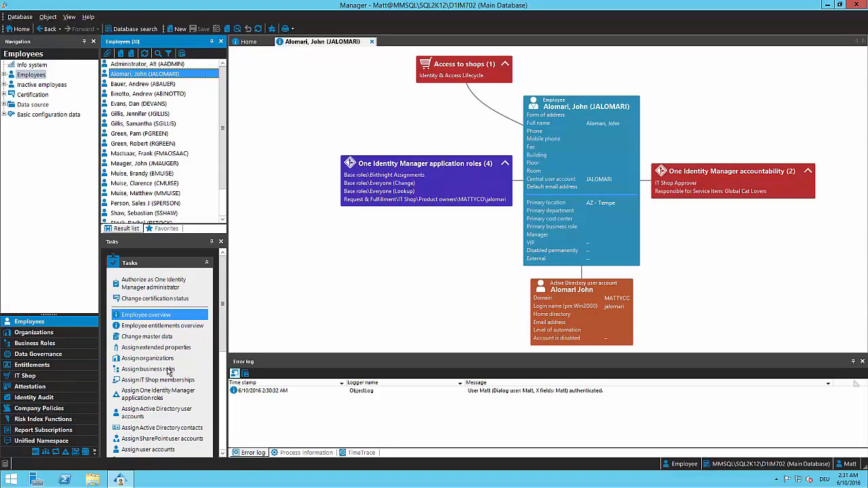
mouse_move(328, 312)
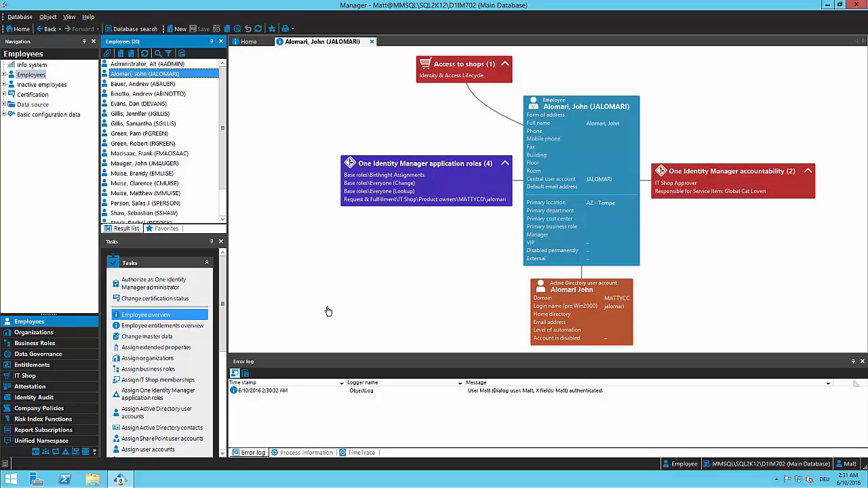
mouse_move(94, 324)
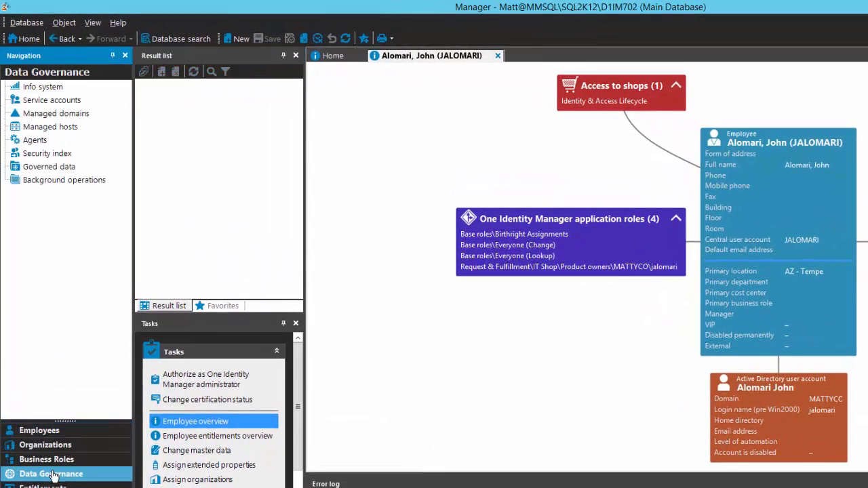
Switch to the Data Governance section of the navigation
left_click(50, 126)
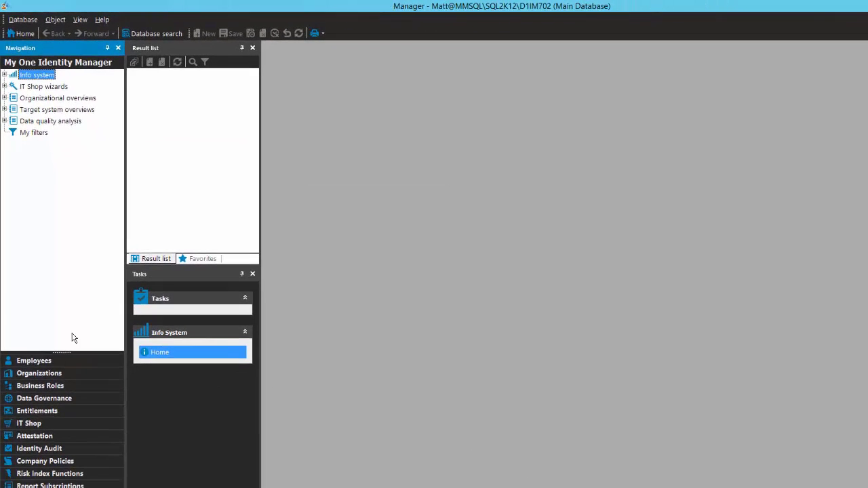
left_click(34, 360)
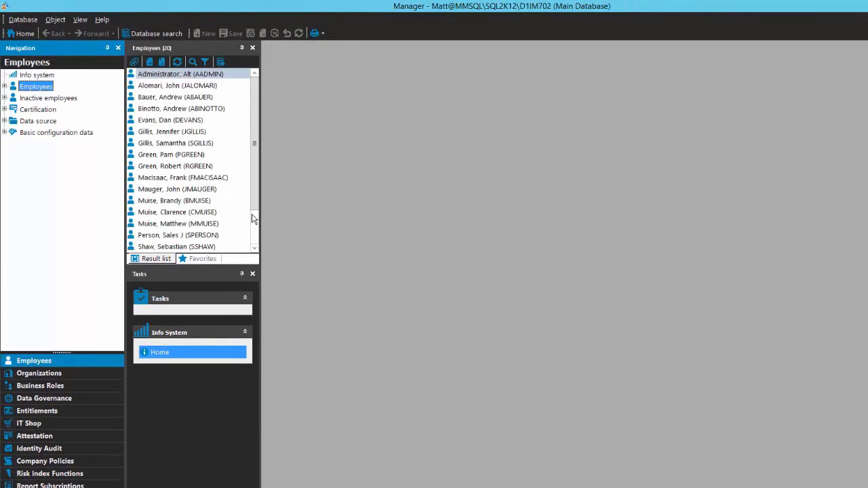
left_click(178, 223)
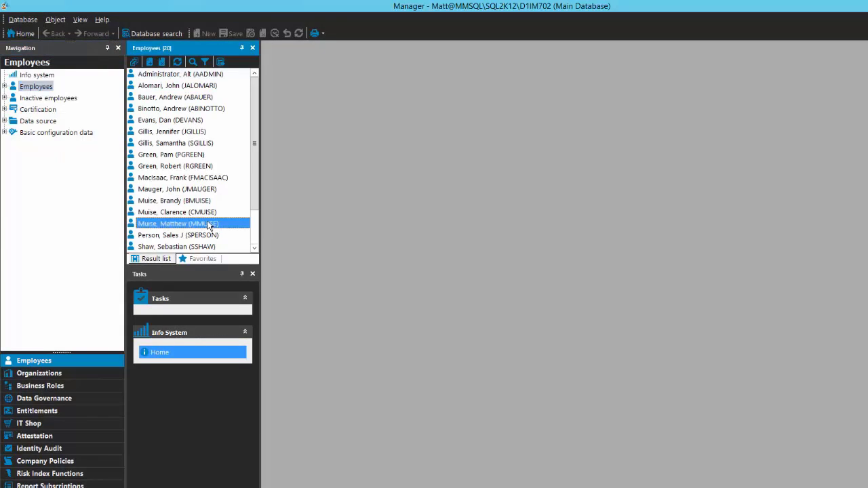
double_click(178, 223)
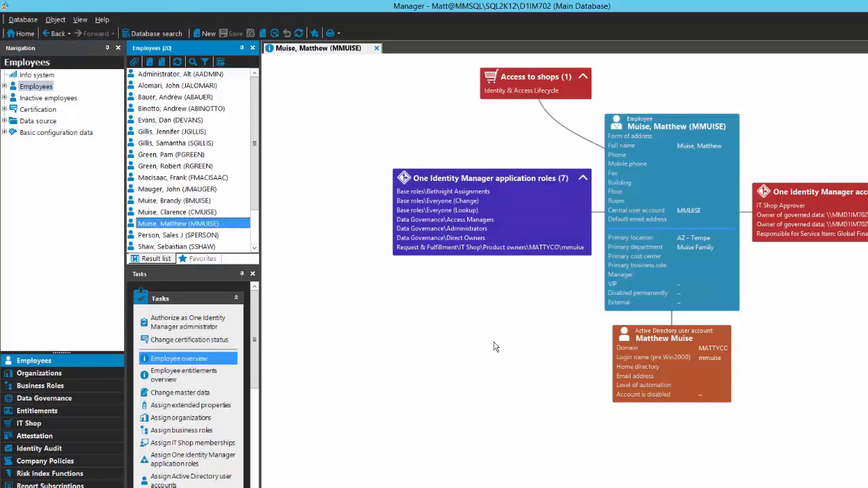
left_click(441, 228)
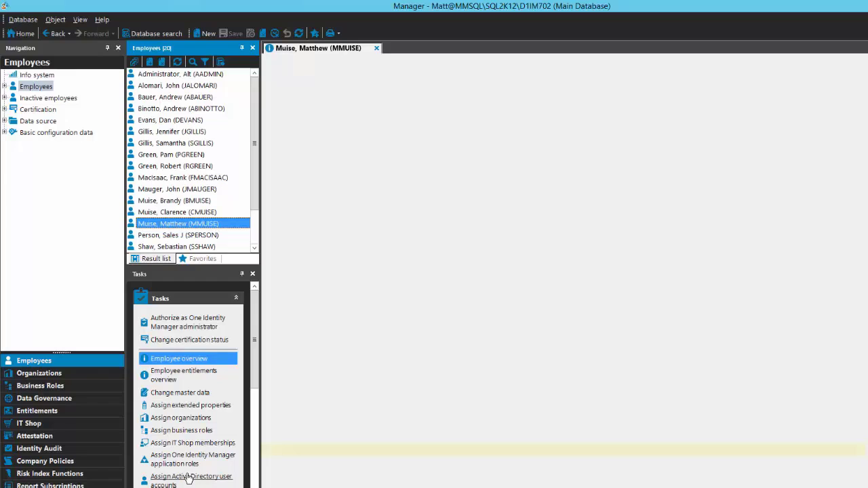
left_click(191, 480)
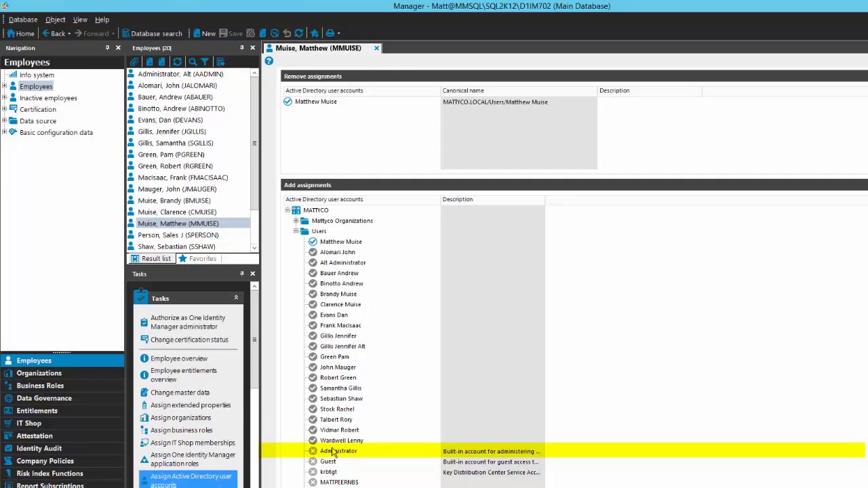
double_click(339, 451)
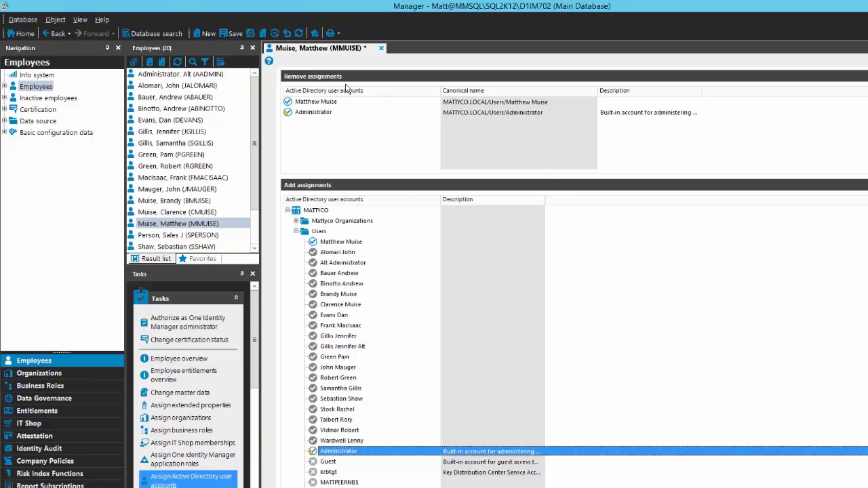
left_click(235, 33)
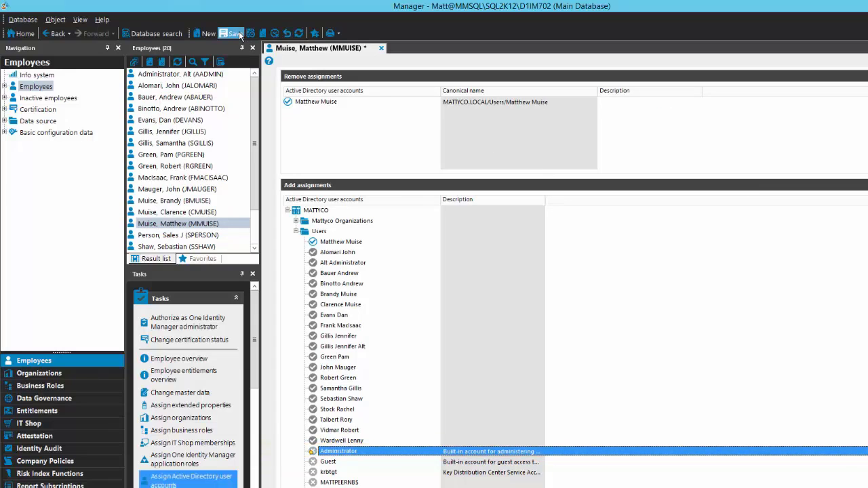
left_click(231, 33)
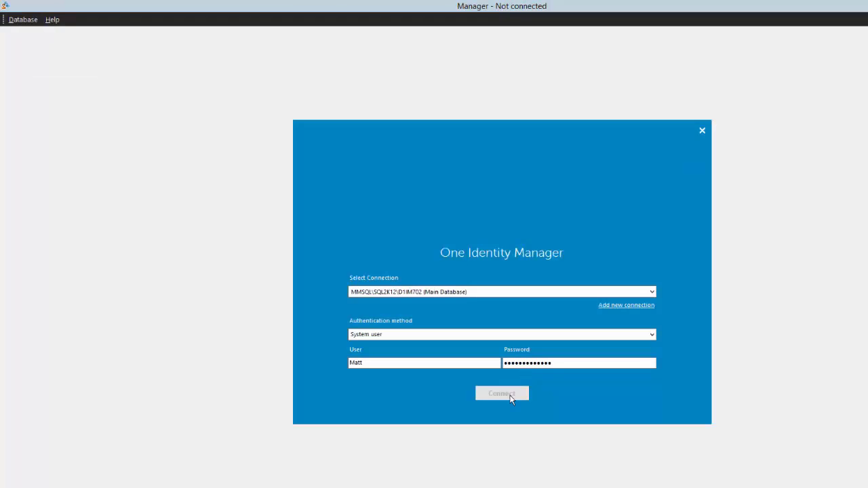
Reconnect to the main database and show Managed hosts under Data Governance
left_click(501, 394)
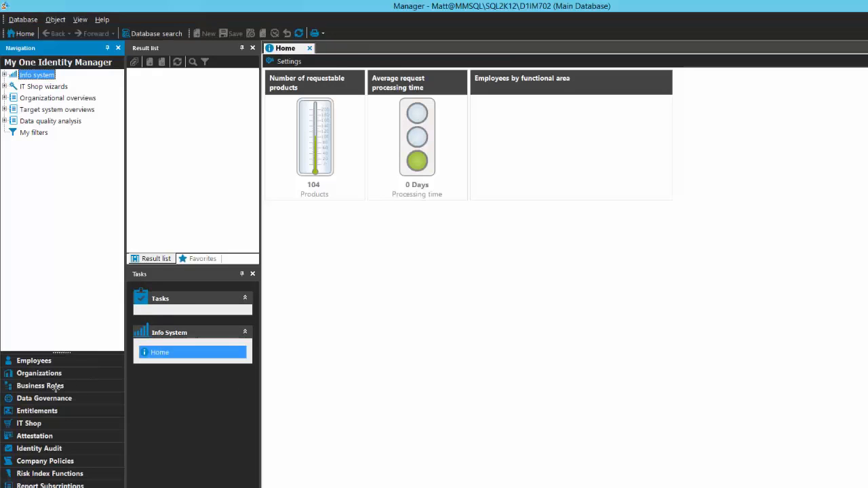
left_click(44, 398)
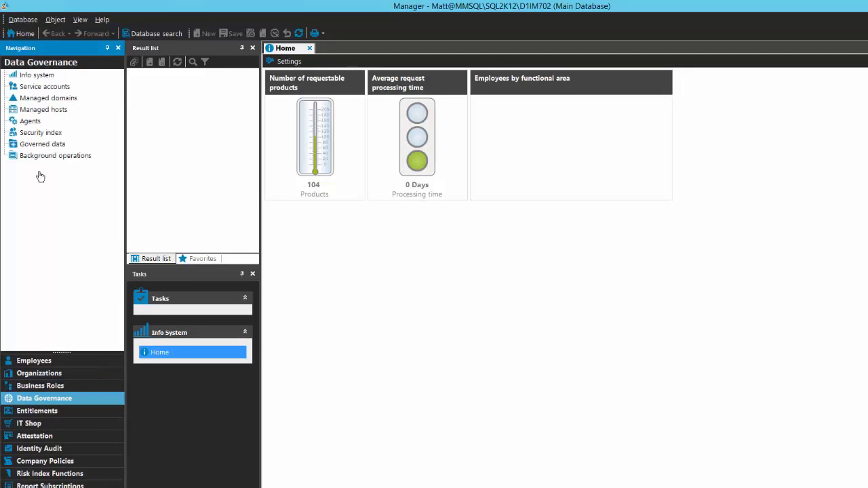
left_click(44, 109)
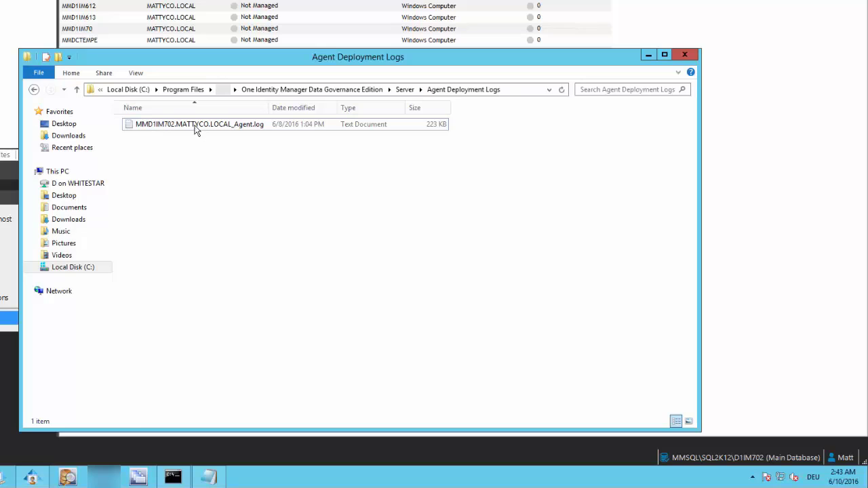
Open MMD1IM702.MATTYCO.LOCAL_Agent.log from Agent Deployment Logs in Notepad
left_click(199, 124)
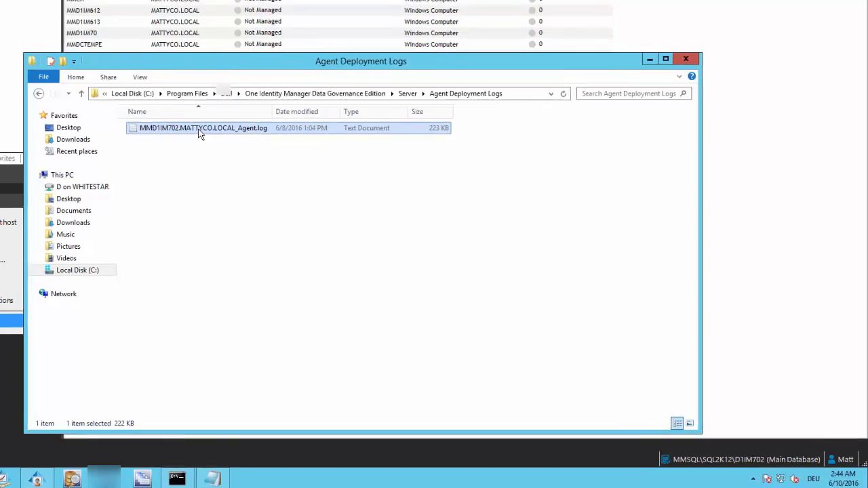
double_click(202, 127)
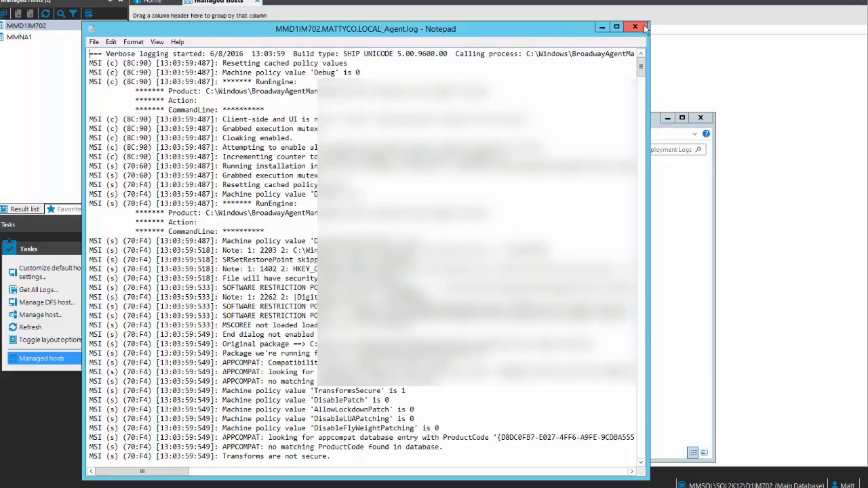
Close the deployment log and select the mmna1 and LocalHost agent folders
left_click(635, 27)
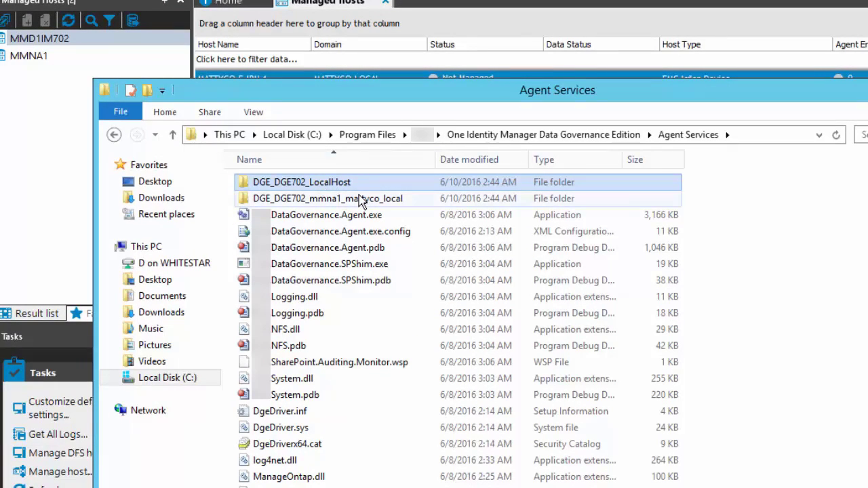
left_click(327, 198)
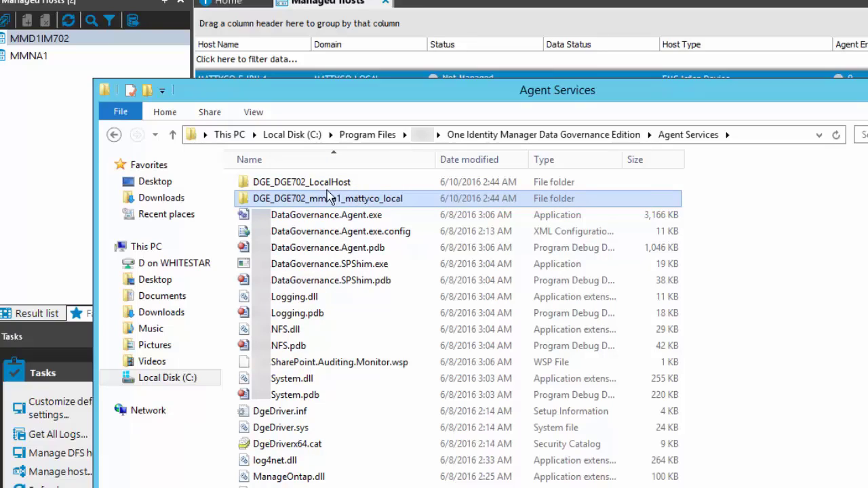
left_click(302, 181)
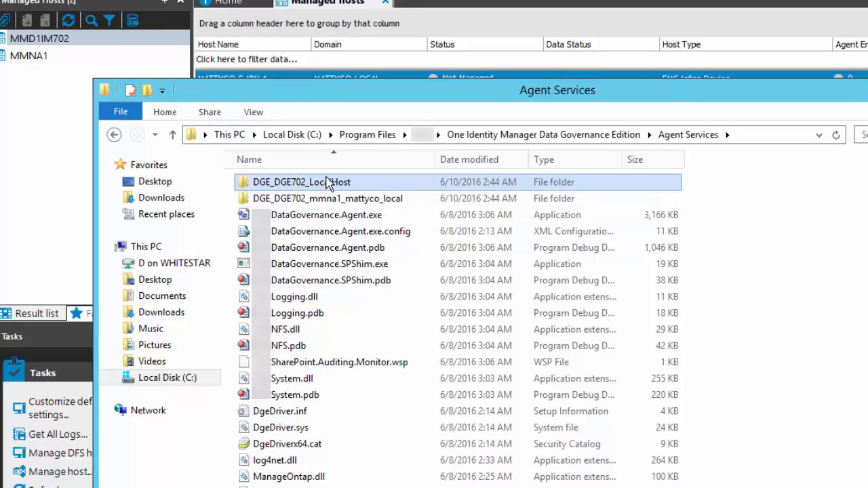
Open and review the LocalHost agent's trace log, close it, and show the folder path
double_click(302, 182)
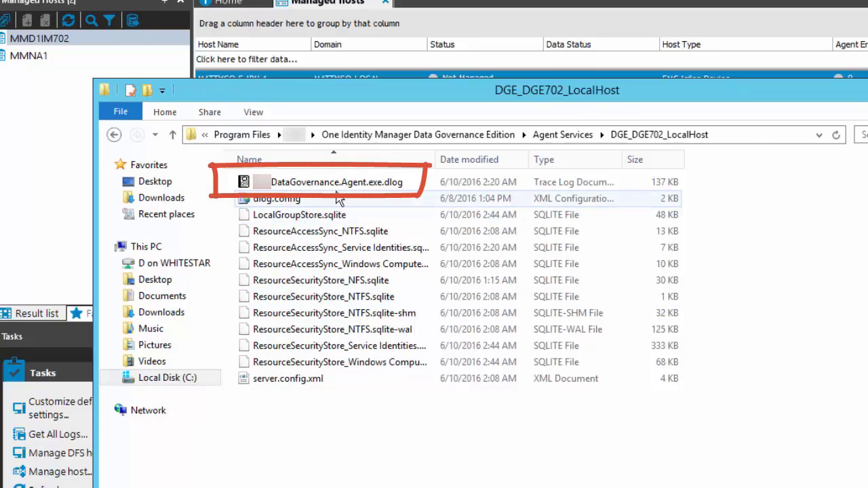
left_click(337, 182)
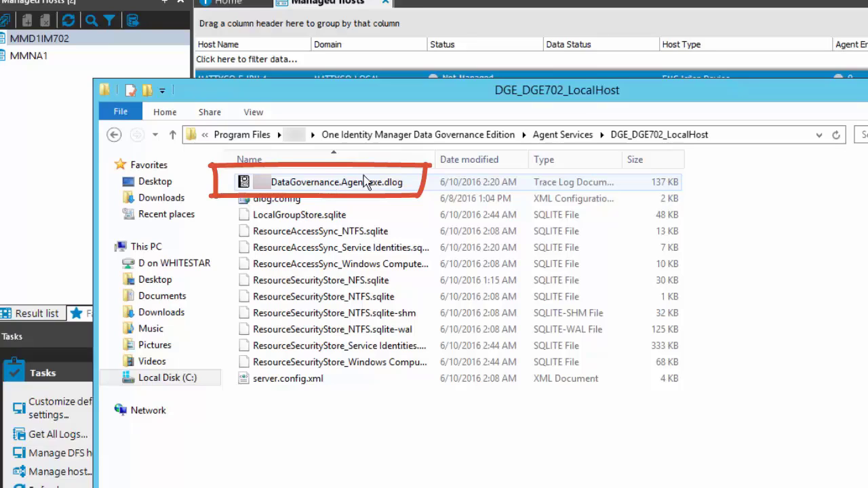
left_click(337, 182)
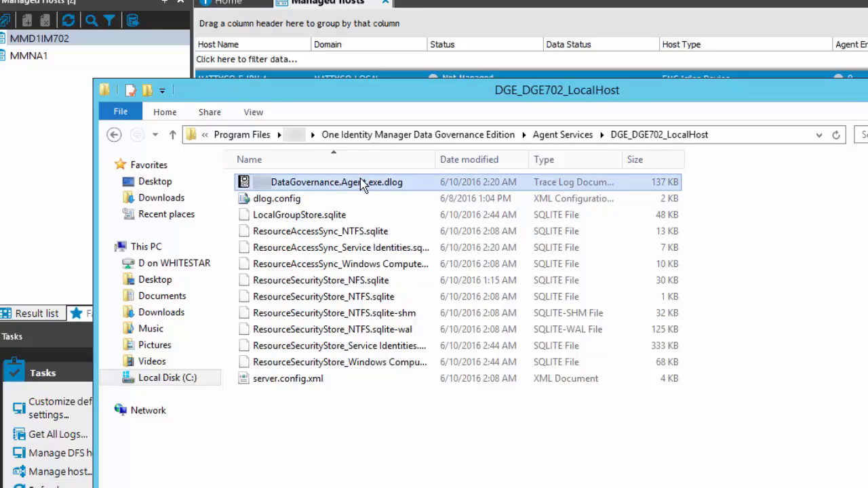
double_click(336, 182)
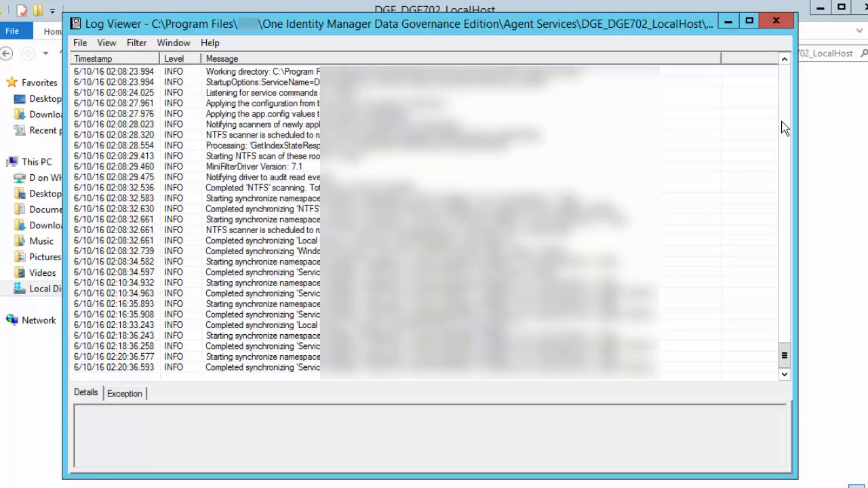
mouse_move(776, 21)
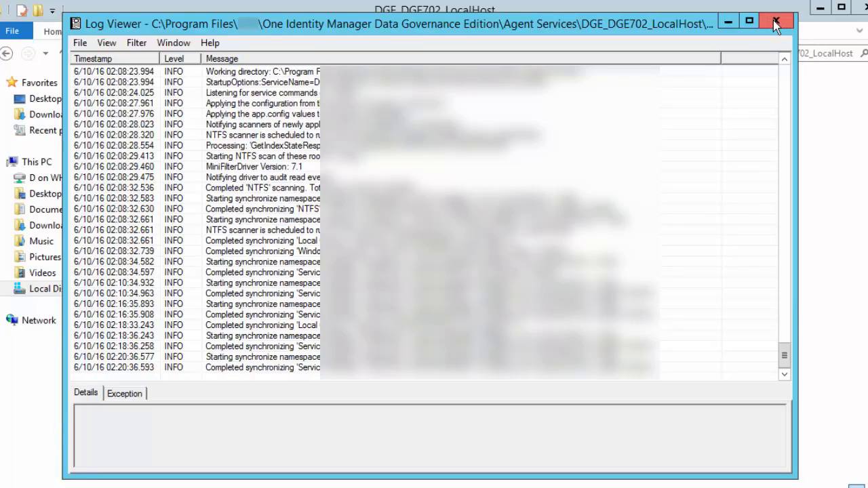
mouse_move(777, 21)
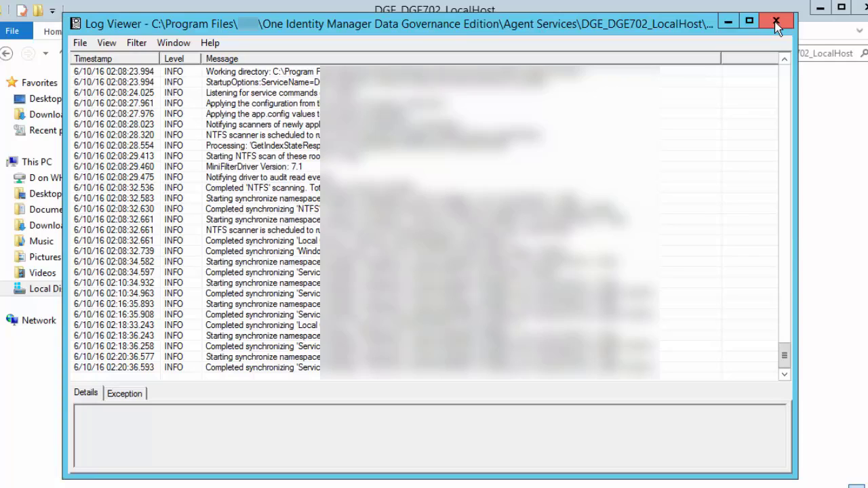
left_click(777, 21)
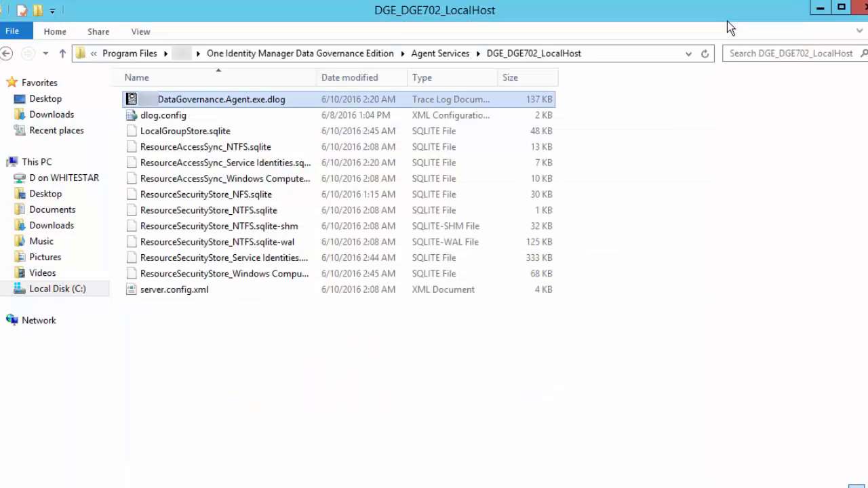
mouse_move(564, 60)
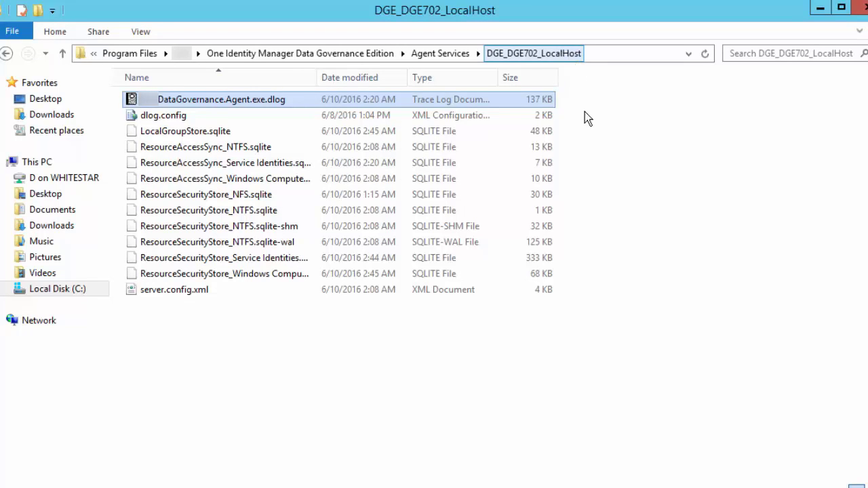
left_click(221, 99)
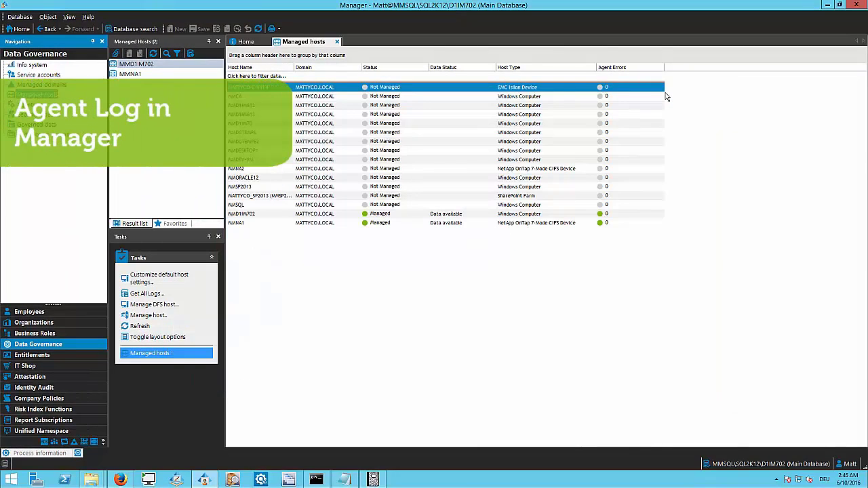
mouse_move(280, 215)
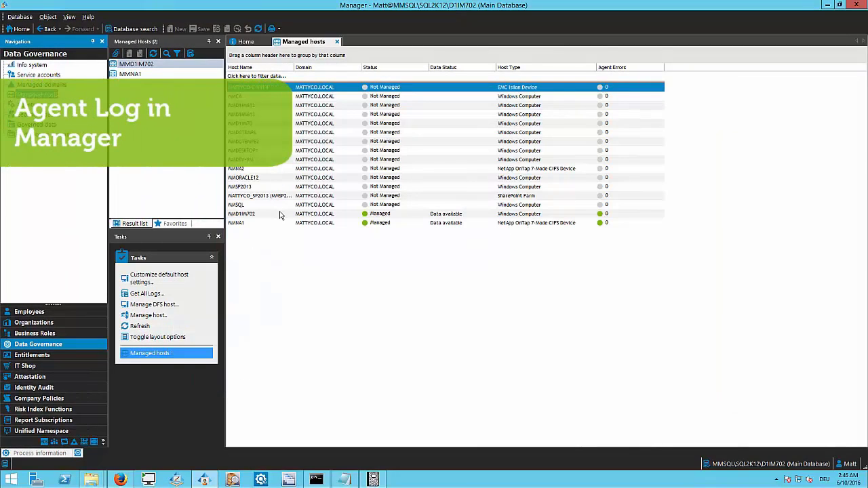
Select managed host MMD1IM702, then list Agents and pick the MMD1IM702 agent
left_click(241, 213)
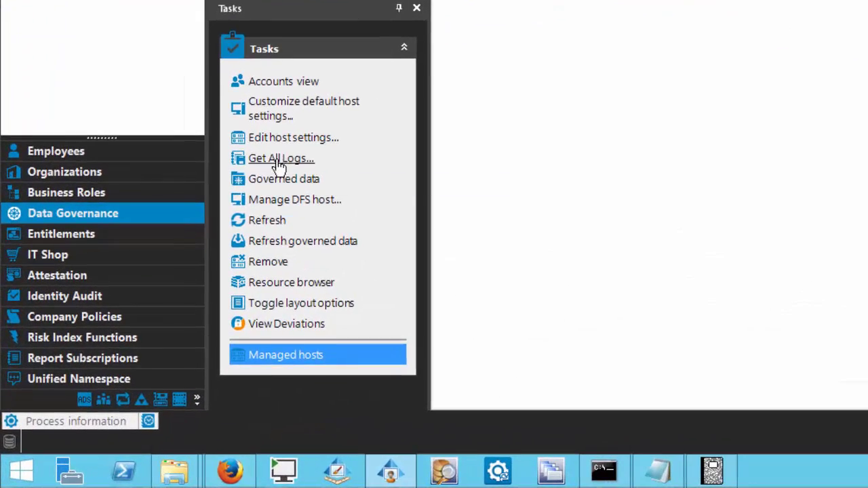
left_click(281, 158)
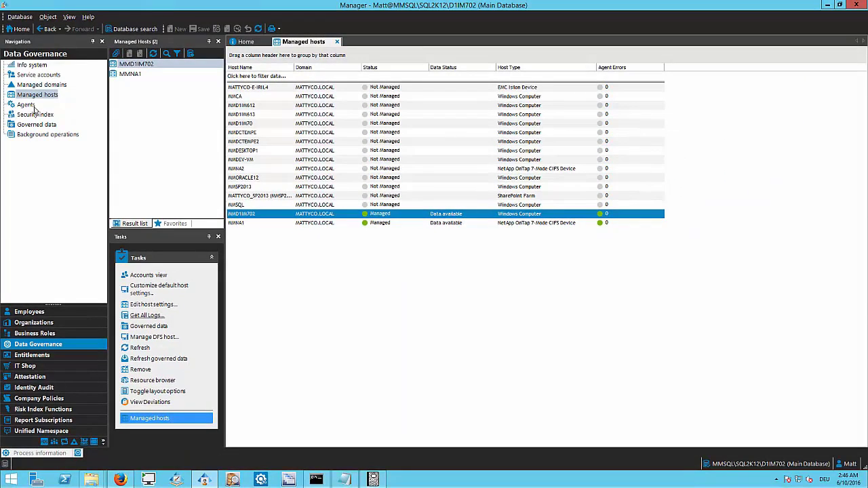
left_click(26, 104)
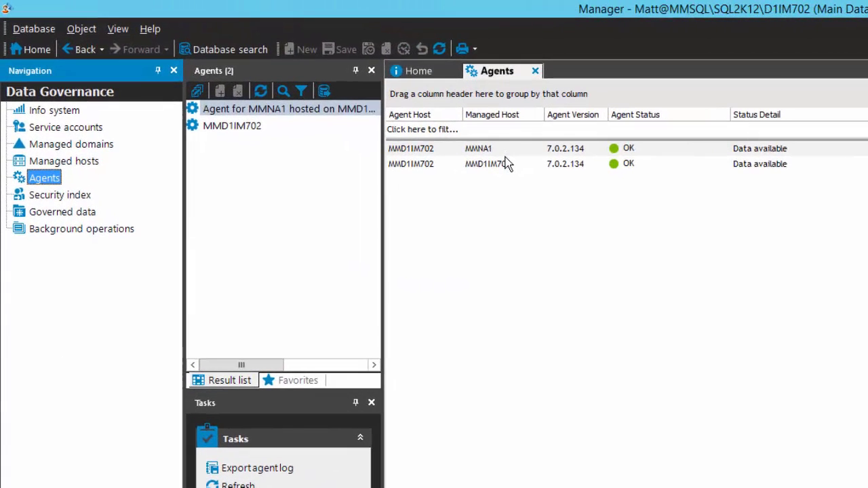
left_click(486, 163)
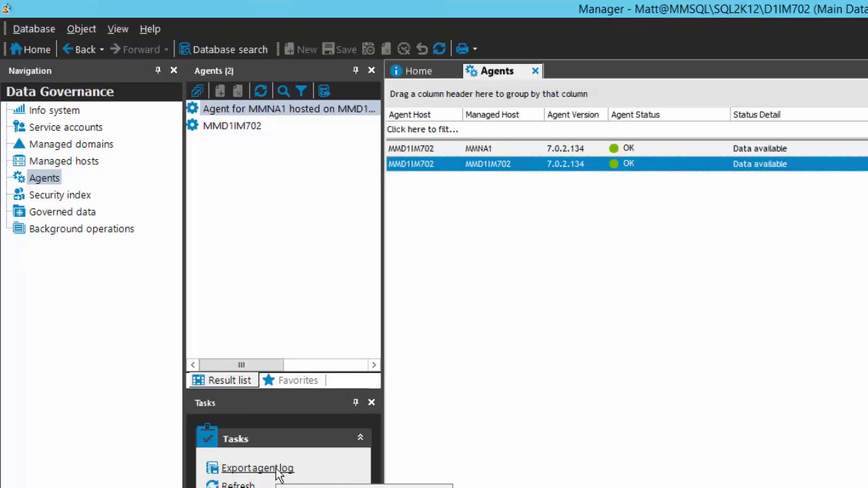
mouse_move(576, 454)
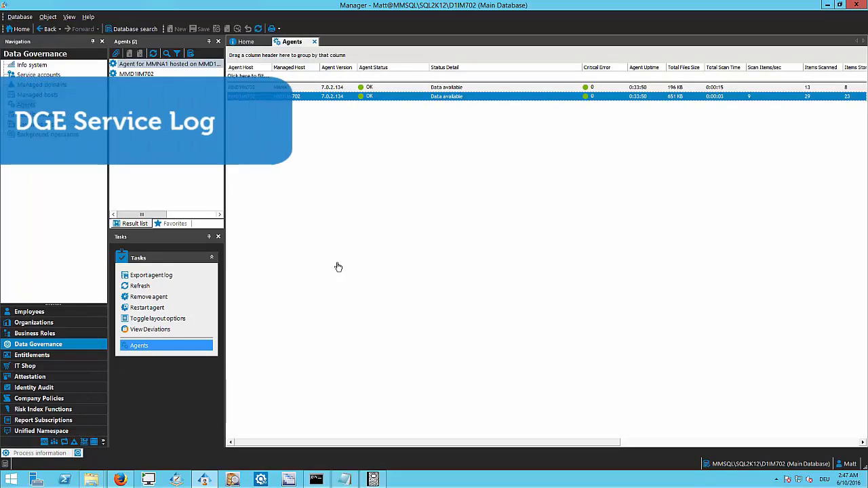
mouse_move(98, 469)
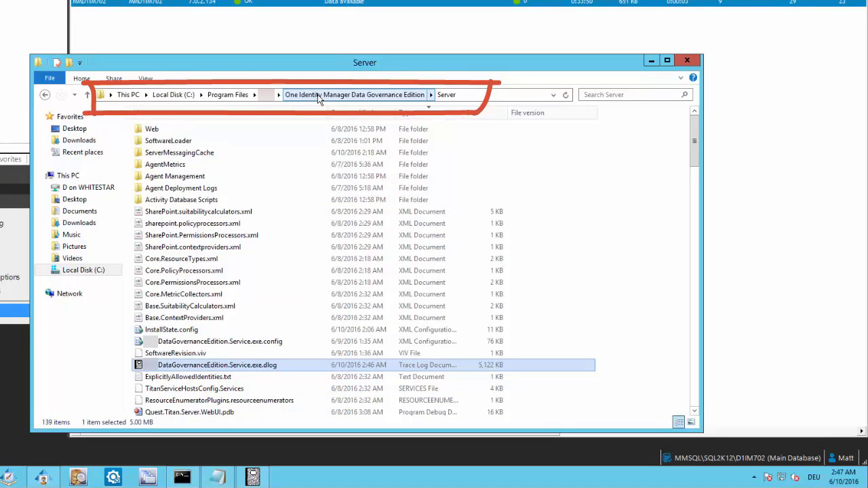
Open Service.exe.dlog from the Server folder, review its errors, then close it
left_click(446, 94)
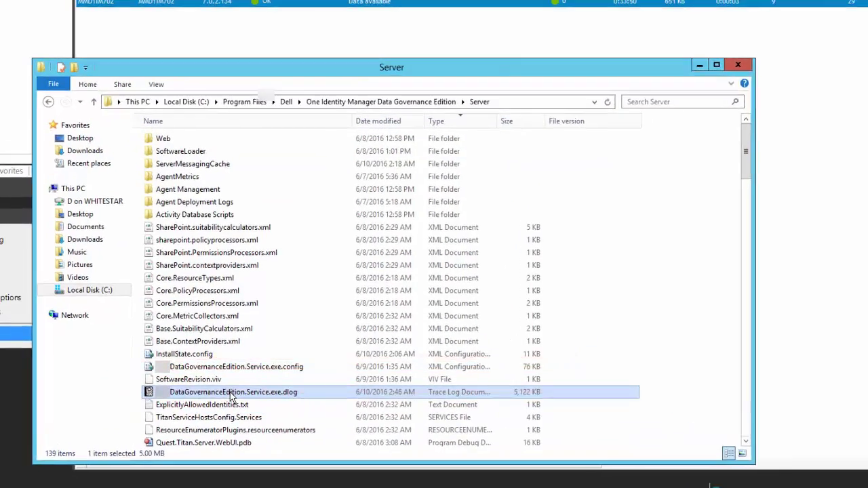
double_click(232, 392)
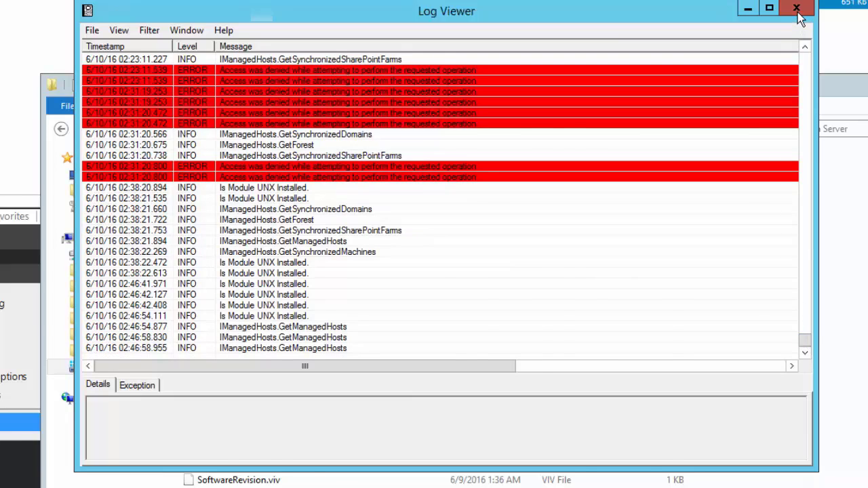
left_click(796, 8)
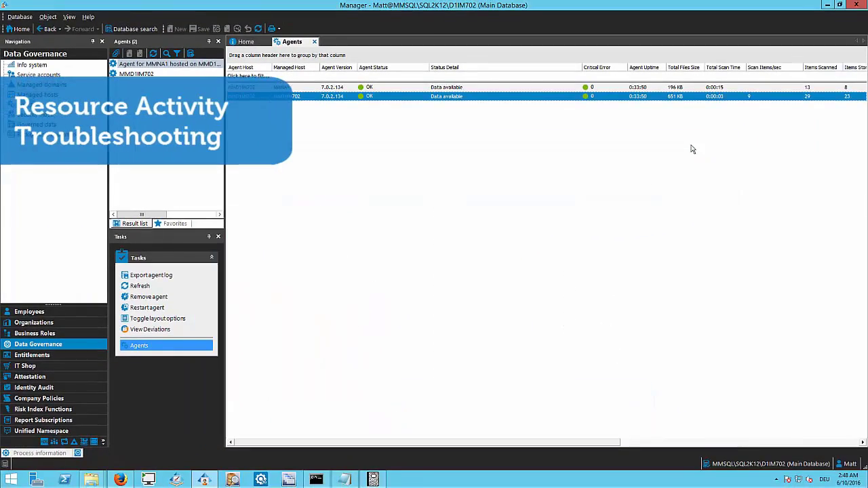
mouse_move(437, 135)
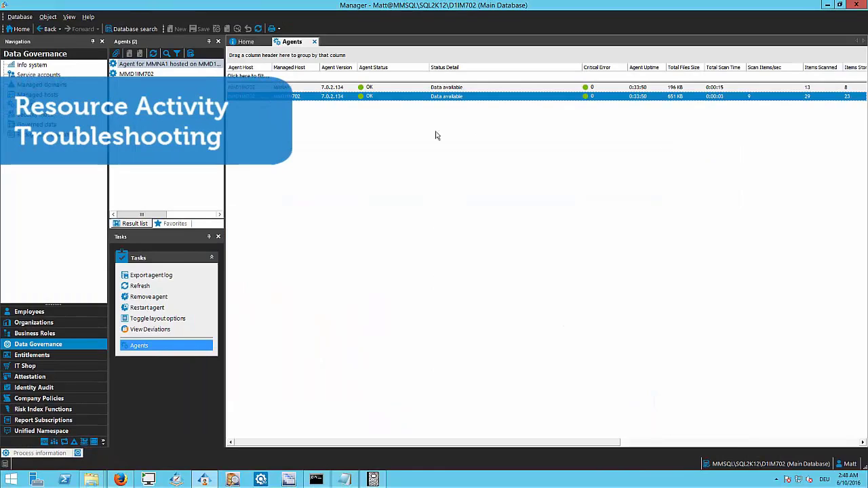
Return to the Managed hosts list in the Data Governance navigation tree
left_click(37, 95)
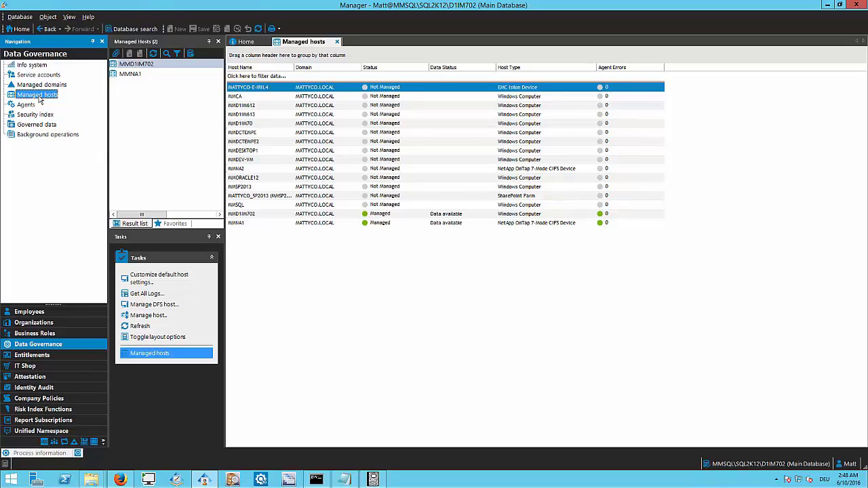
mouse_move(51, 115)
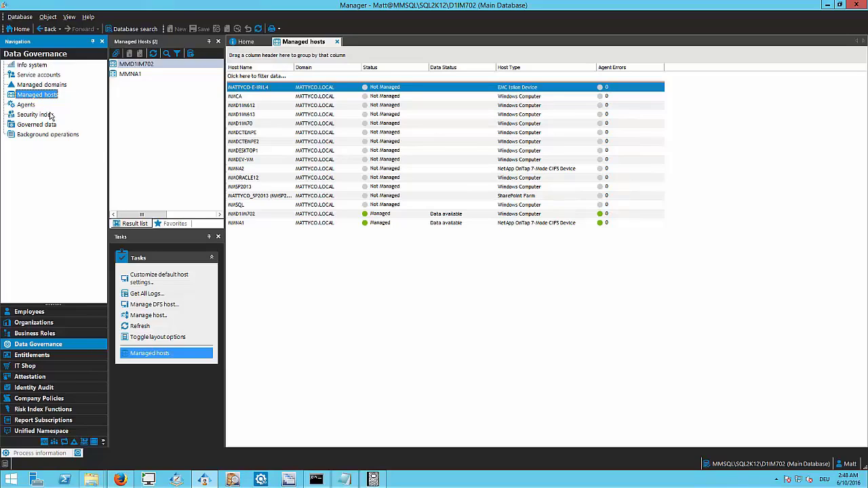
mouse_move(335, 289)
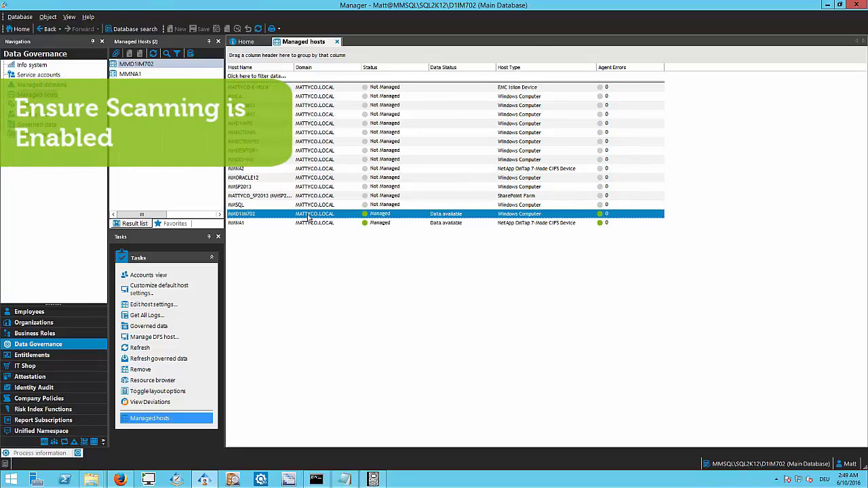
Open MMD1IM702's host settings and enable collecting and aggregating resource events
double_click(240, 214)
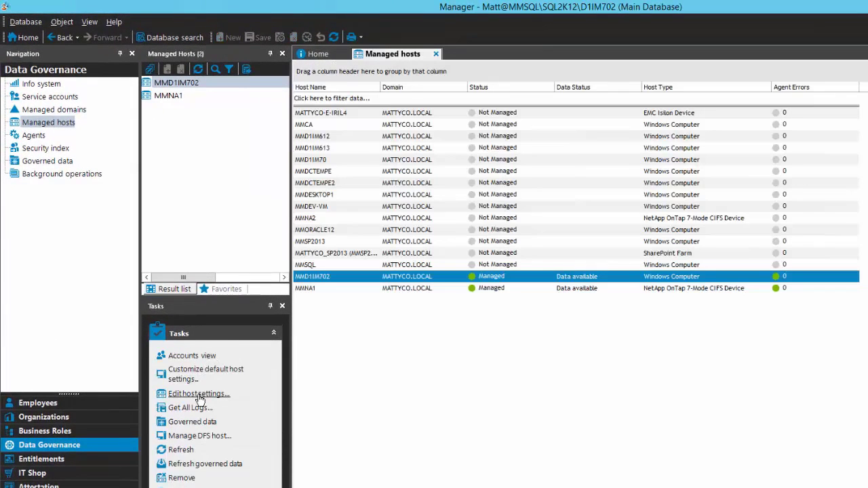
left_click(199, 394)
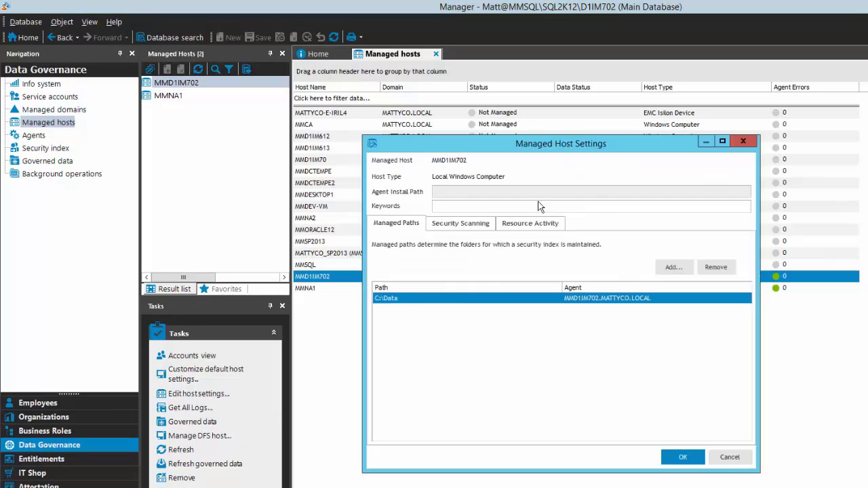
left_click(530, 223)
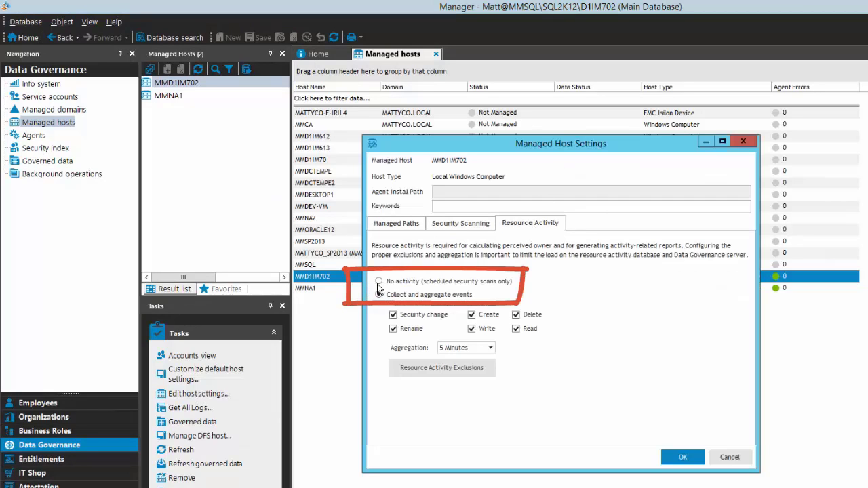
left_click(378, 280)
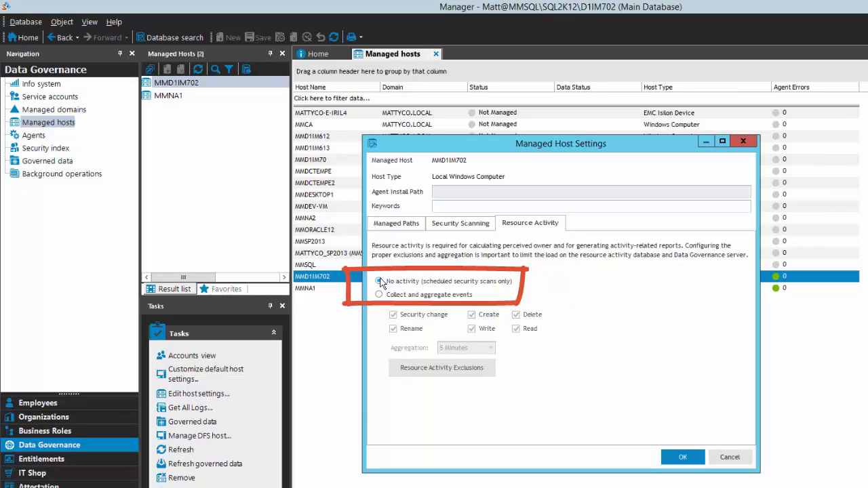
left_click(378, 281)
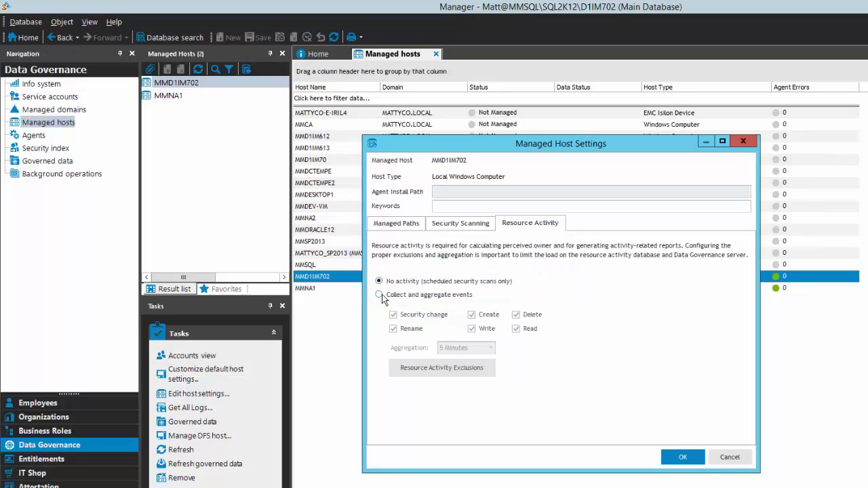
left_click(379, 294)
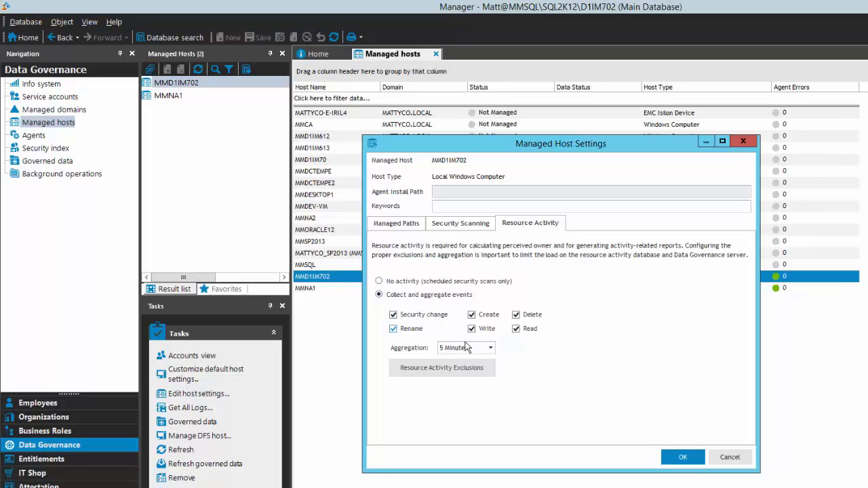
mouse_move(481, 244)
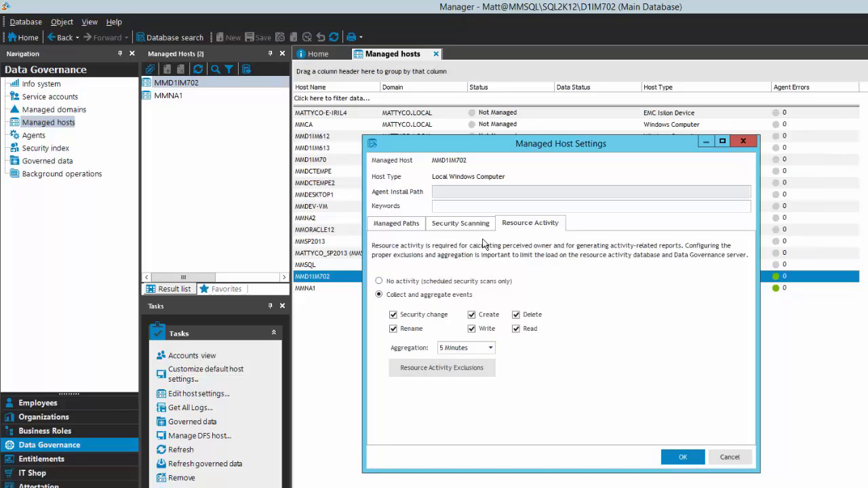
Turn on 'Collect activity for real-time security updates' under Security Scanning
left_click(460, 223)
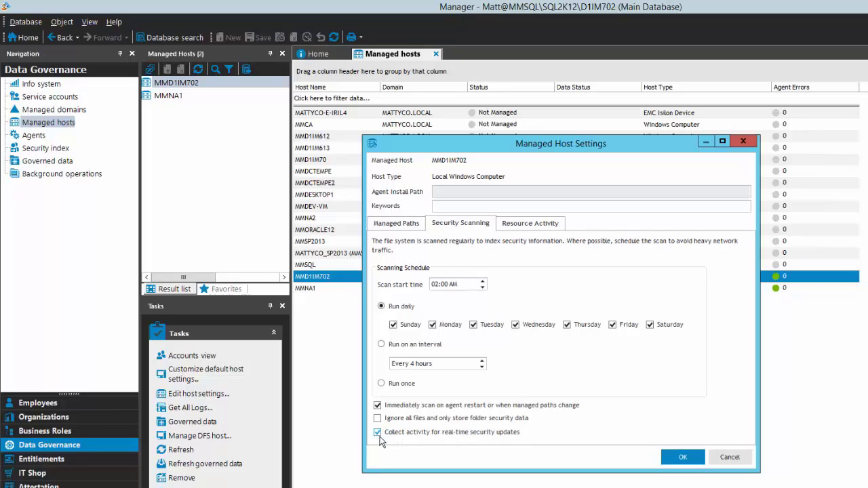
left_click(378, 431)
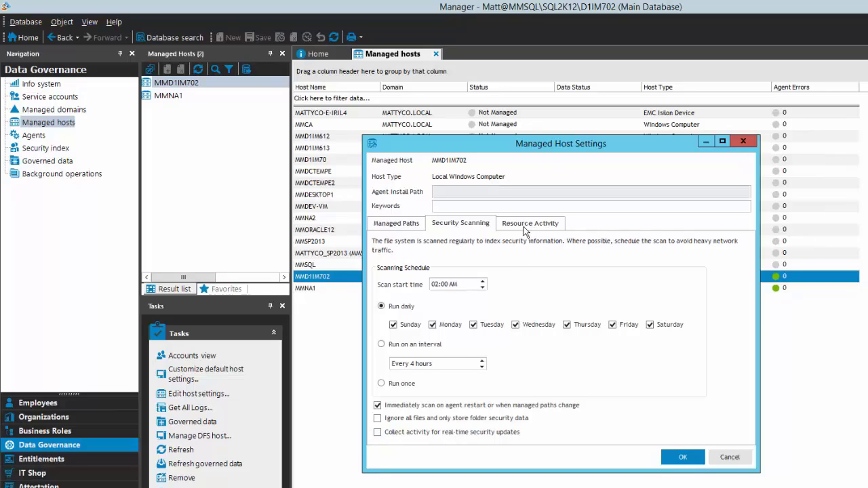
left_click(530, 223)
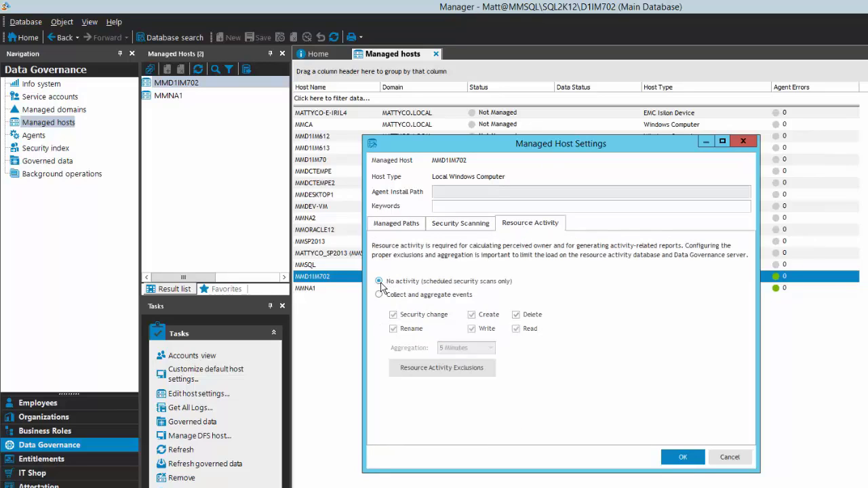
left_click(460, 223)
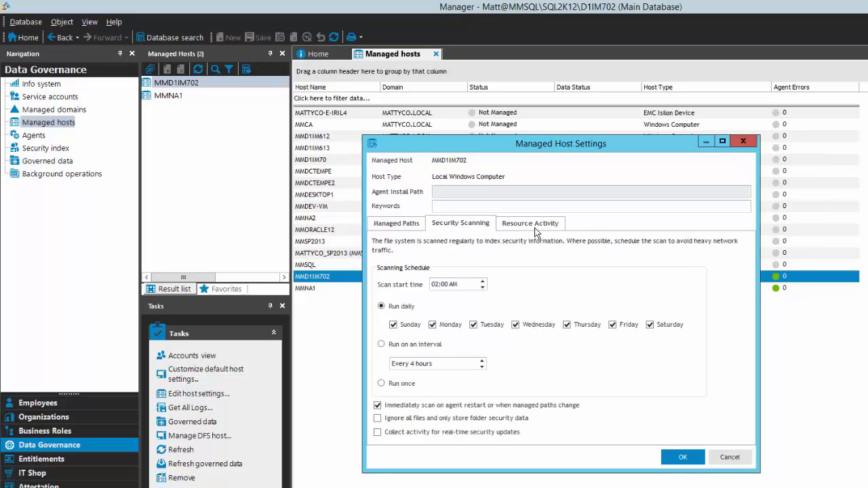
left_click(529, 223)
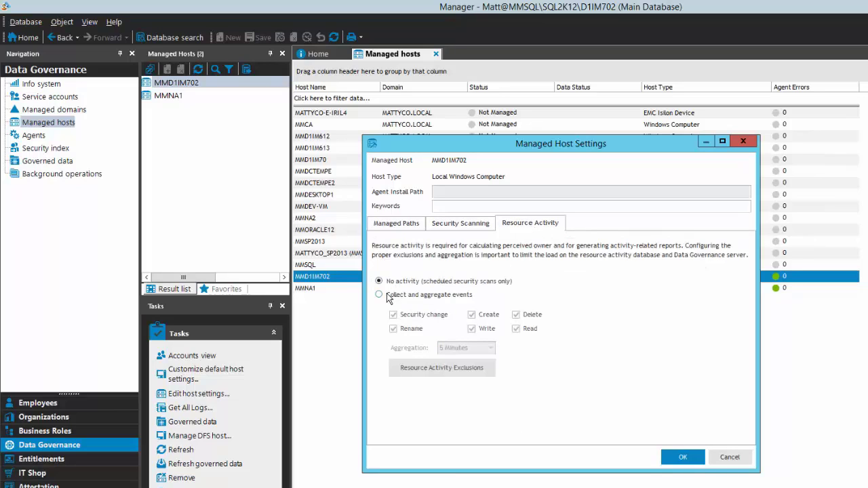
left_click(379, 294)
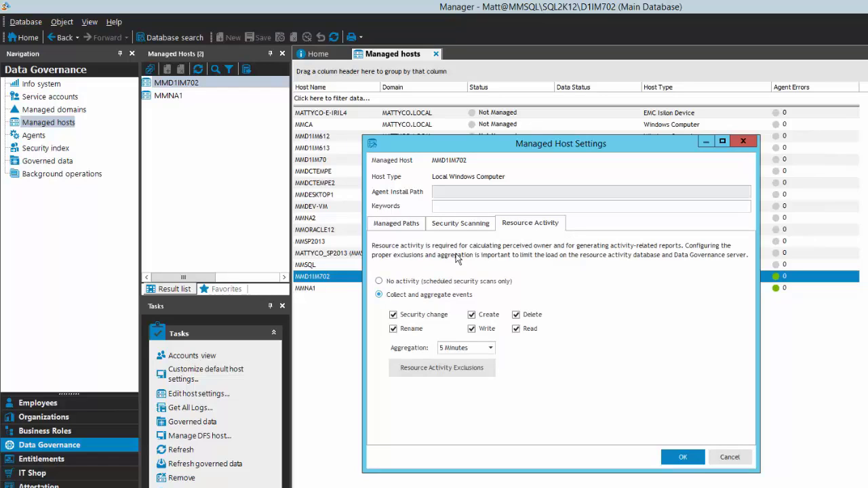
left_click(460, 223)
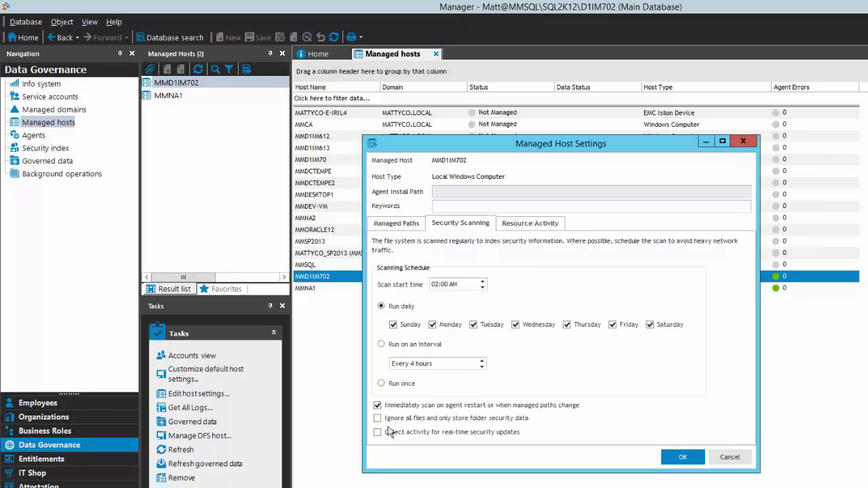
left_click(377, 432)
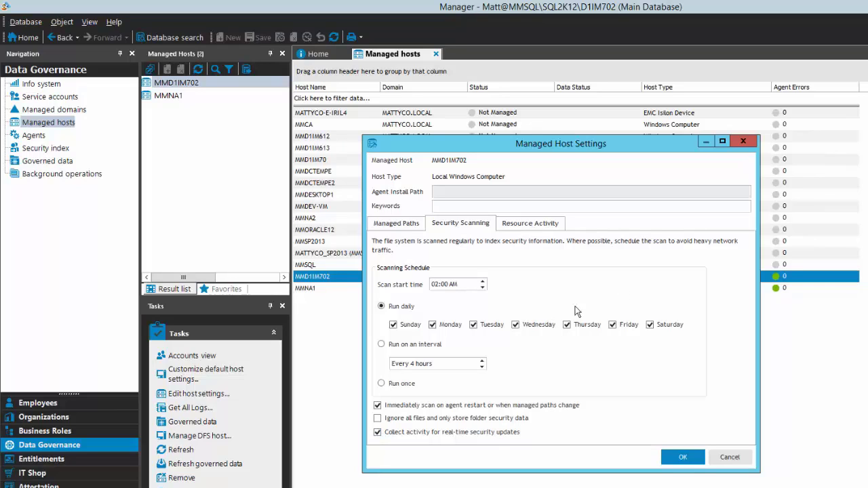
left_click(530, 222)
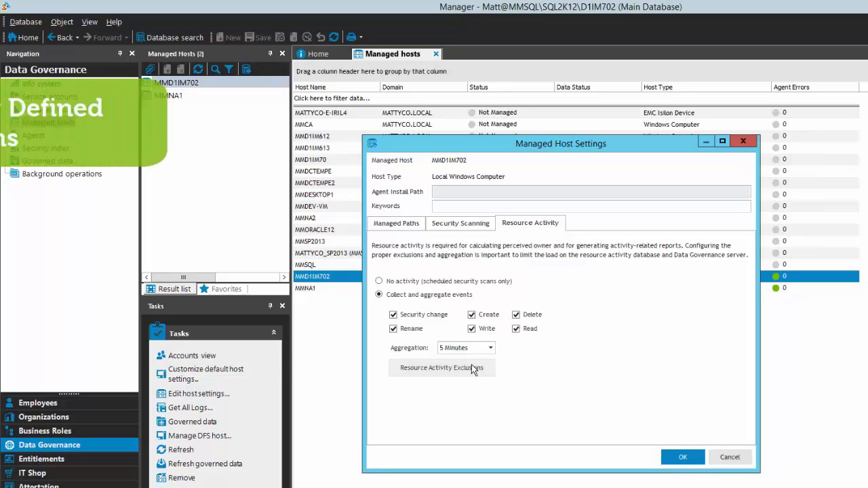
left_click(441, 367)
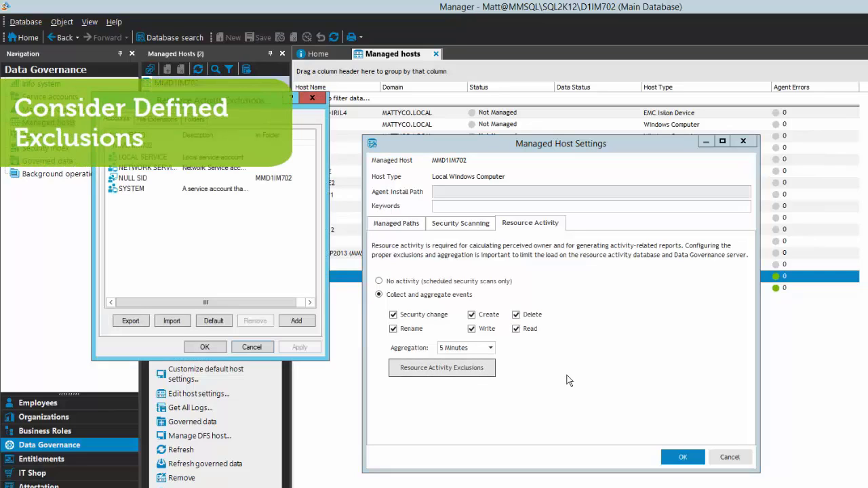
left_click(157, 119)
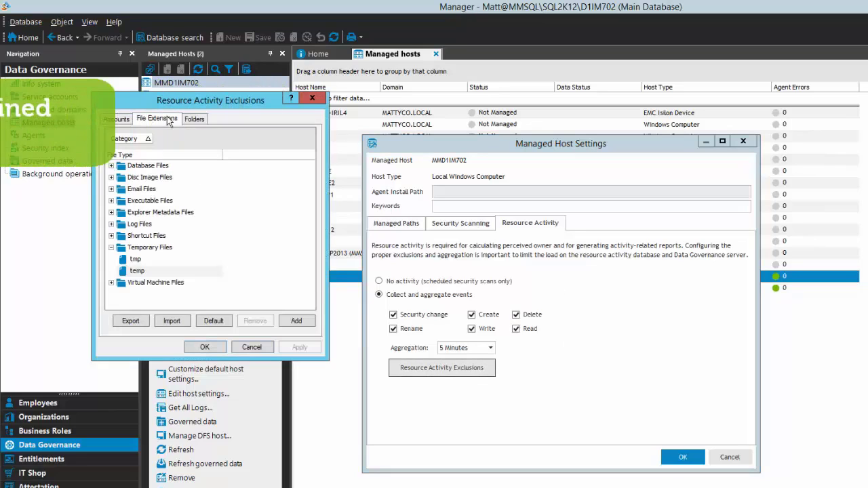
left_click(194, 119)
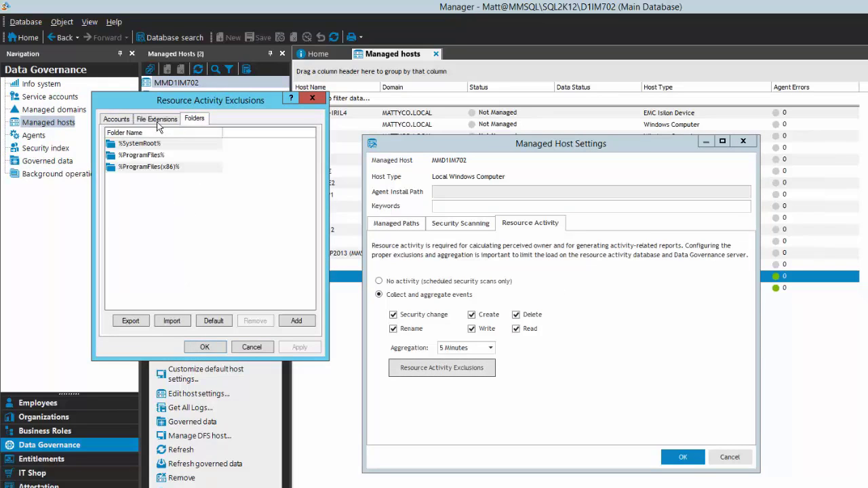
left_click(116, 118)
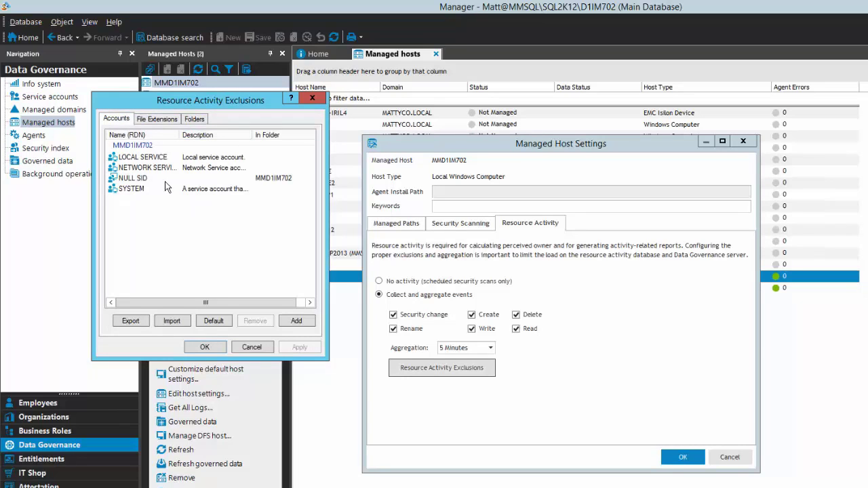
mouse_move(173, 197)
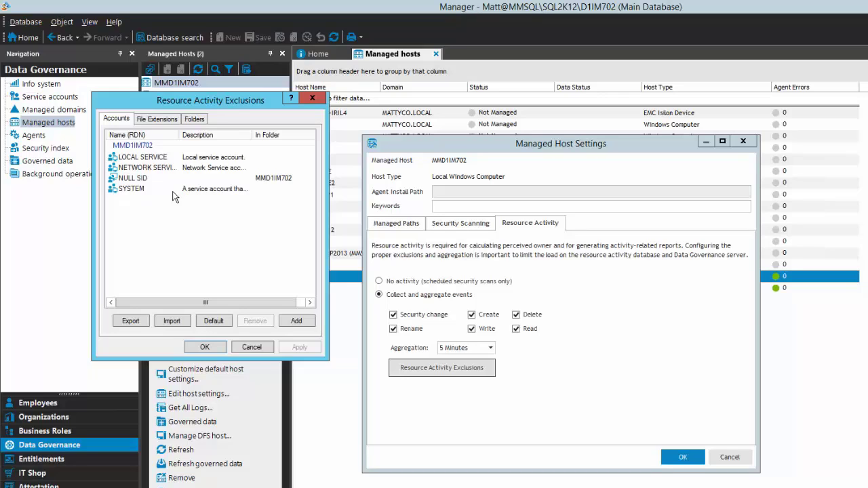
mouse_move(170, 197)
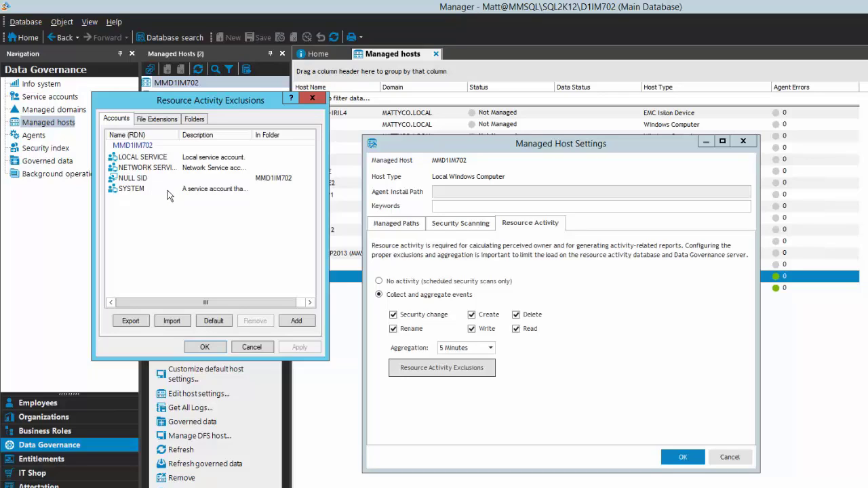
left_click(142, 157)
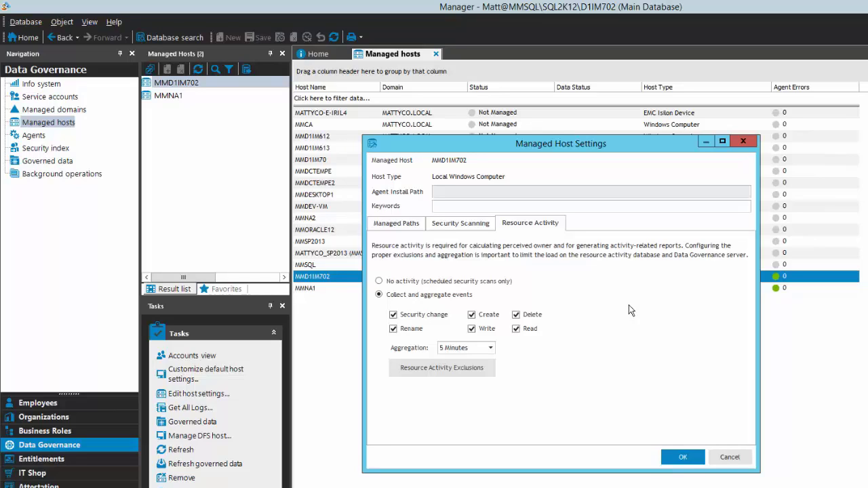
mouse_move(573, 329)
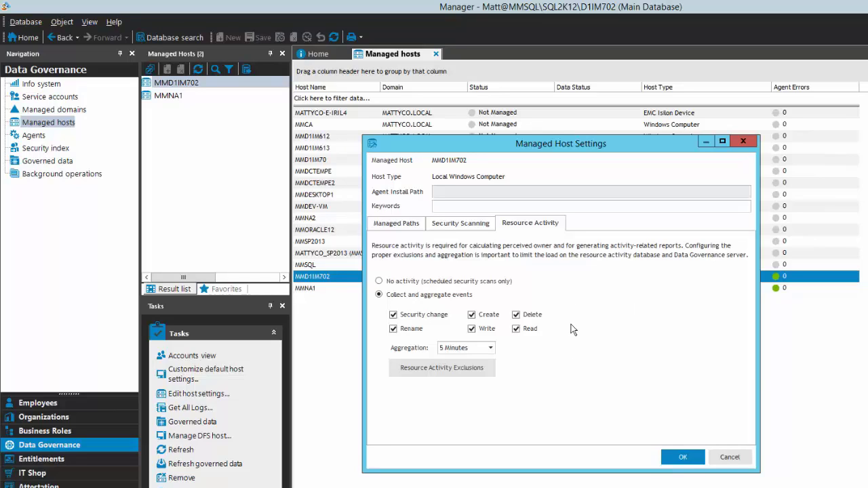
Review MMD1IM702's Security Scanning and Resource Activity settings, then confirm with OK
left_click(460, 224)
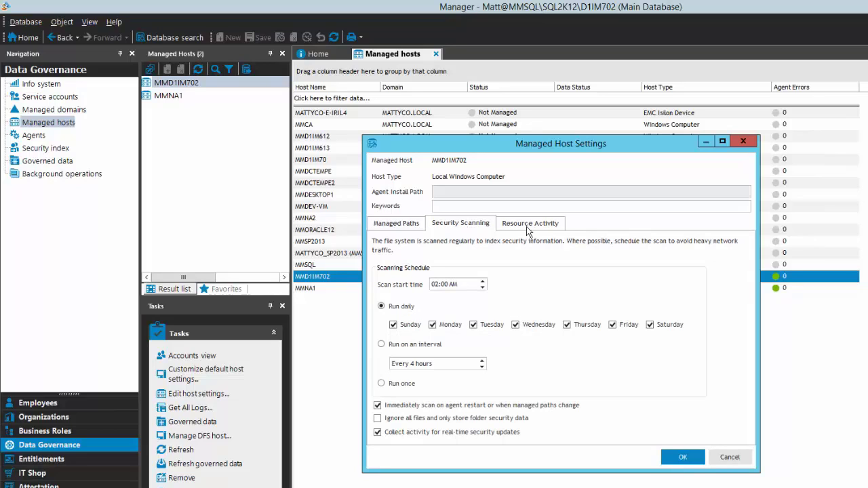
left_click(529, 223)
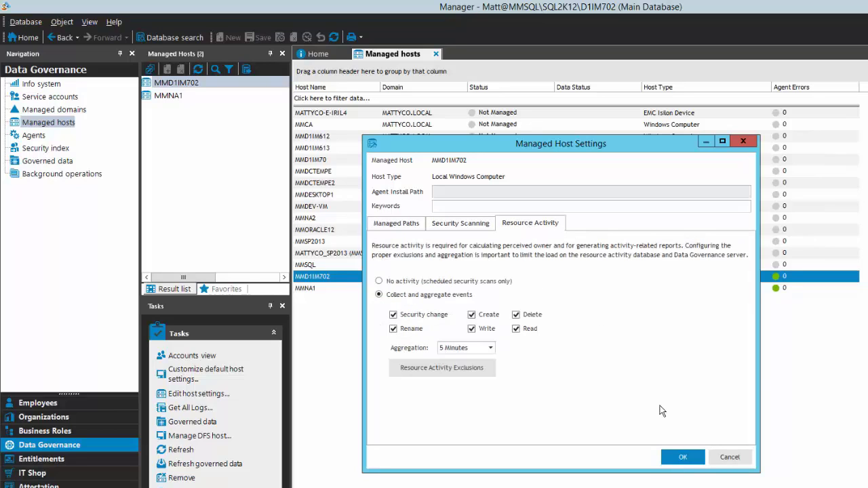
left_click(682, 456)
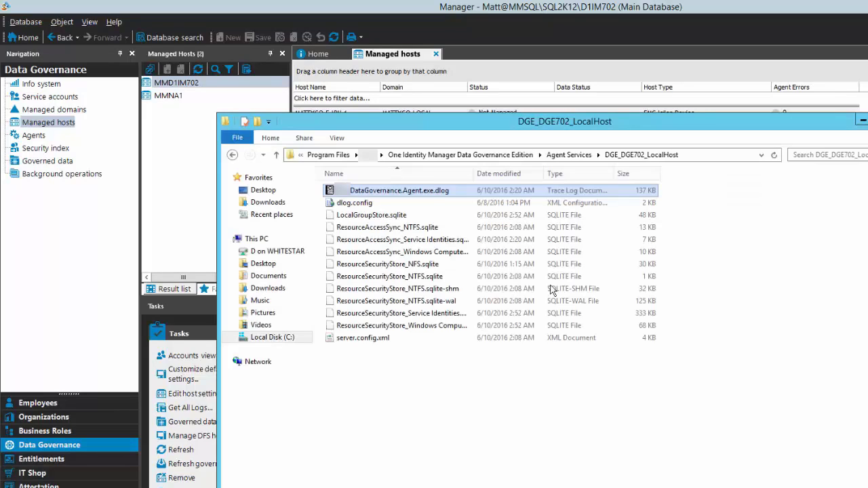
mouse_move(451, 193)
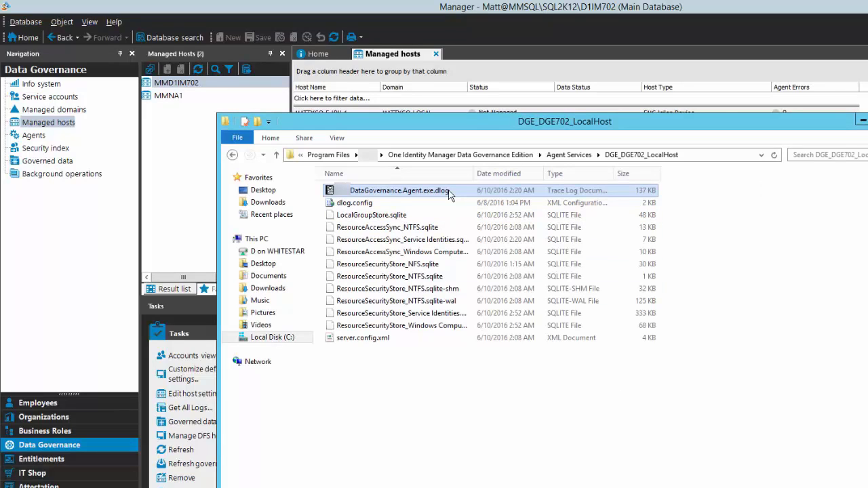
Open DataGovernance.Agent.exe.dlog from the DGE_DGE702_LocalHost folder in Log Viewer
double_click(399, 190)
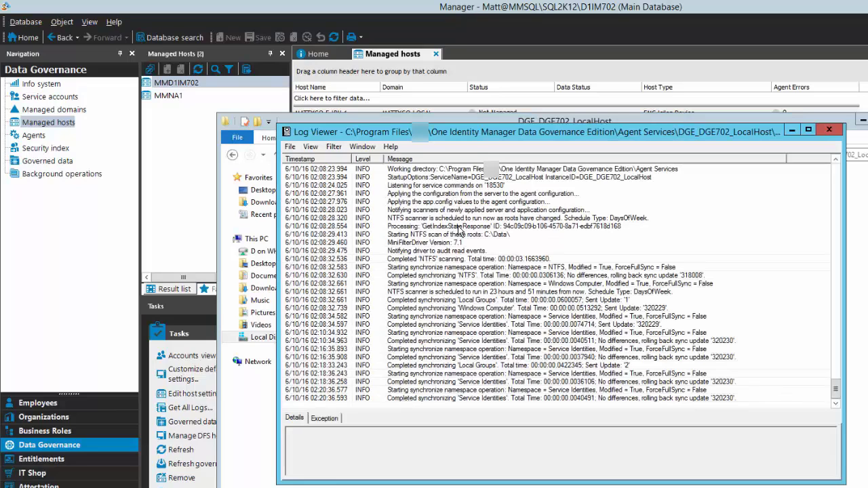
Filter the agent log for 'Usage' to review UpdateResourceUsage sends, then close Log Viewer
type("Usage")
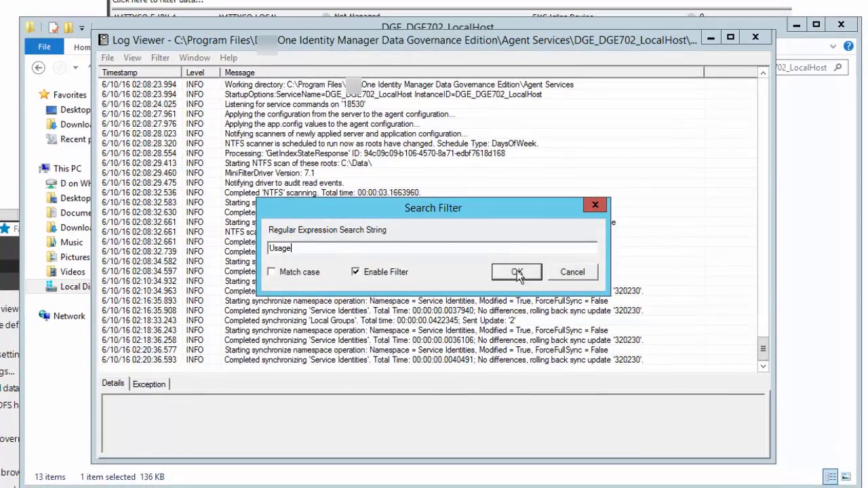
left_click(516, 272)
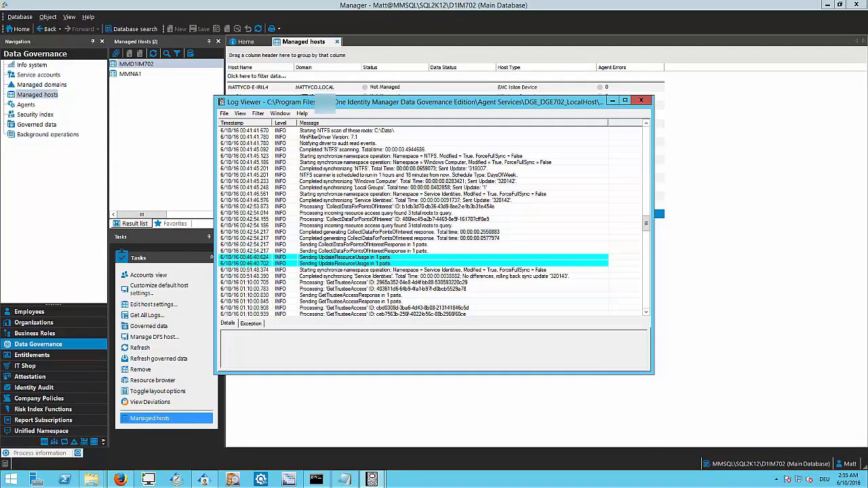
left_click(641, 101)
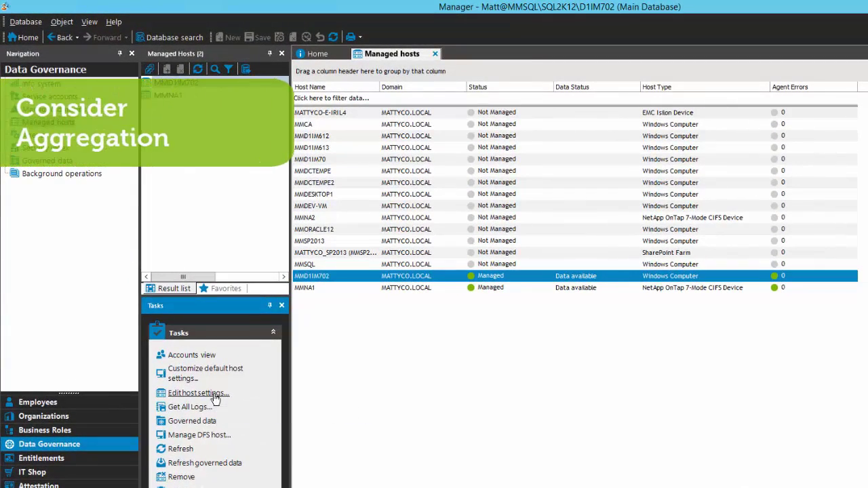
Open MMD1IM702's resource activity settings and change aggregation to 8 Hours, then back to 5 Minutes
left_click(198, 392)
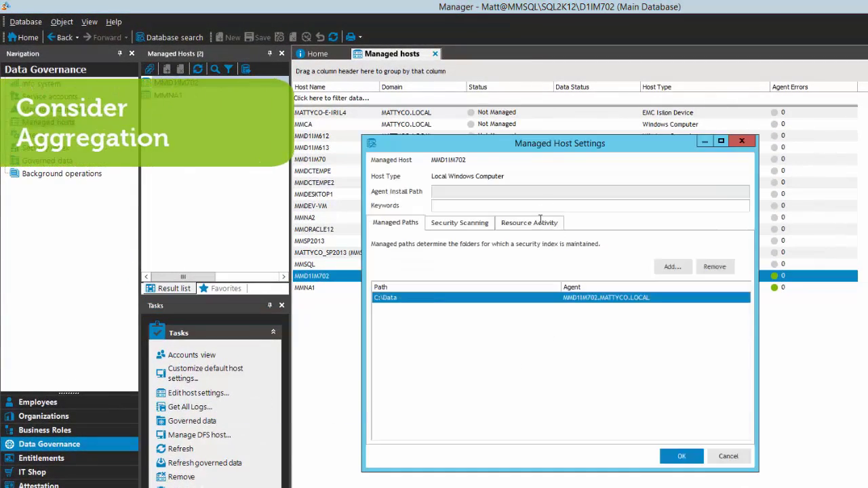
left_click(529, 223)
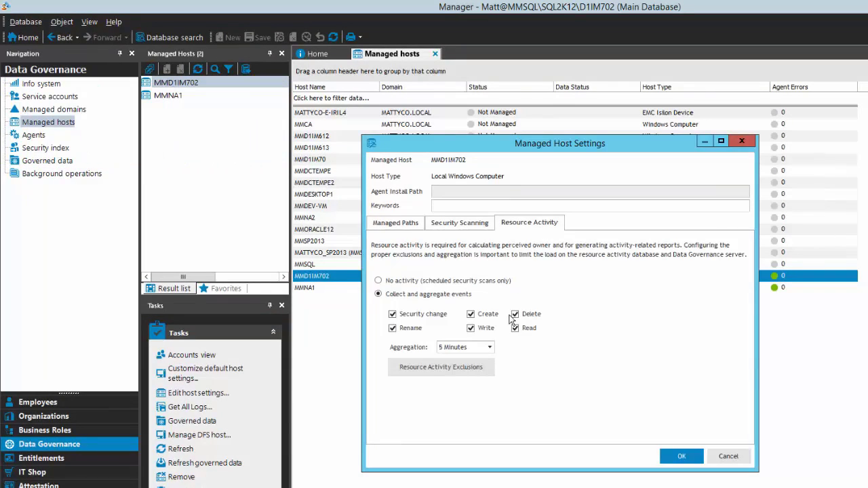
left_click(489, 346)
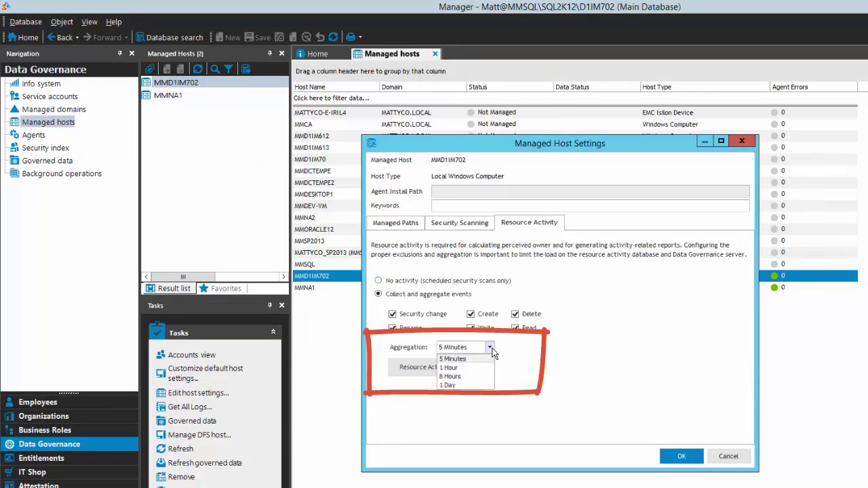
left_click(449, 376)
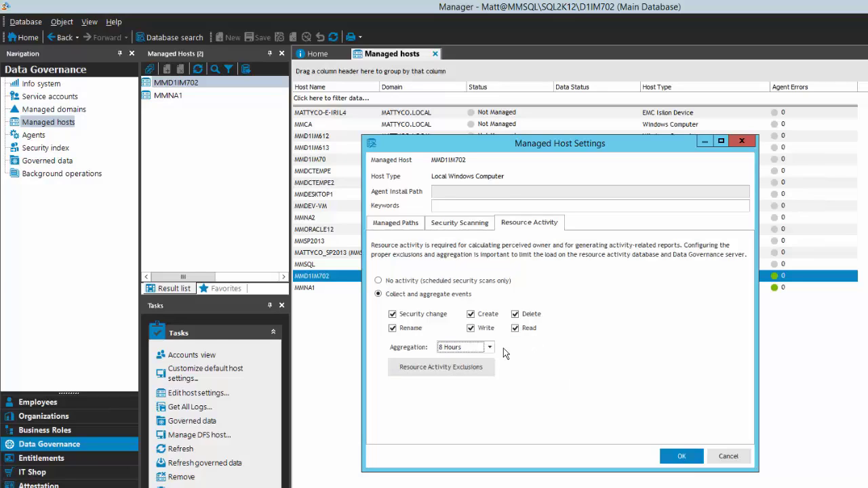
left_click(489, 346)
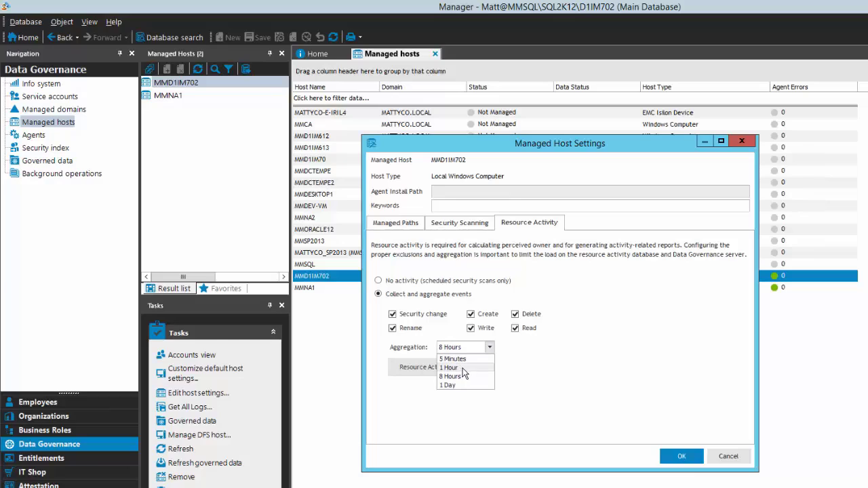
mouse_move(453, 358)
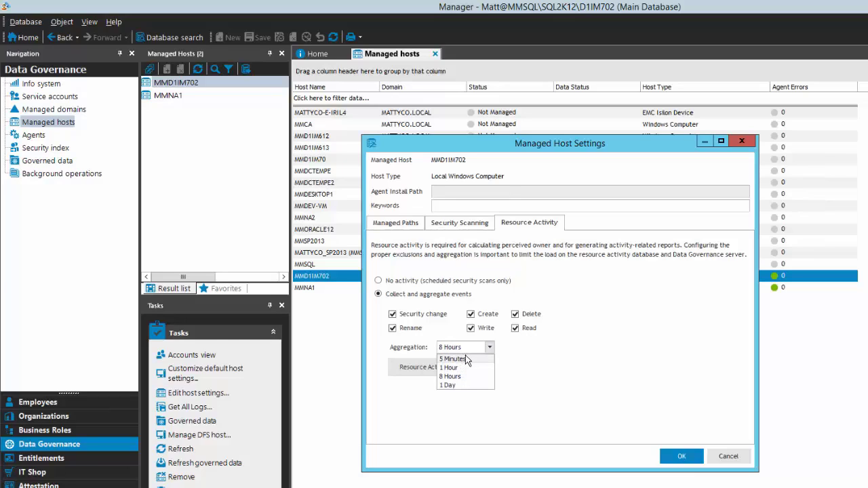
mouse_move(474, 362)
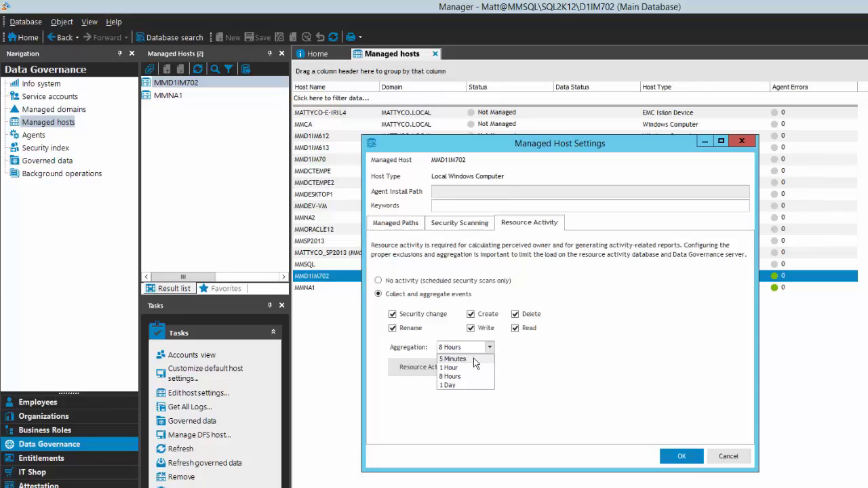
mouse_move(464, 367)
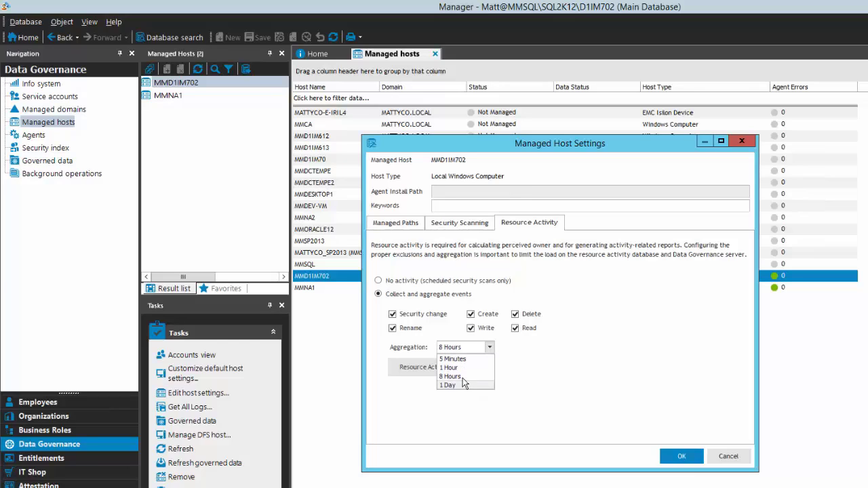
mouse_move(465, 377)
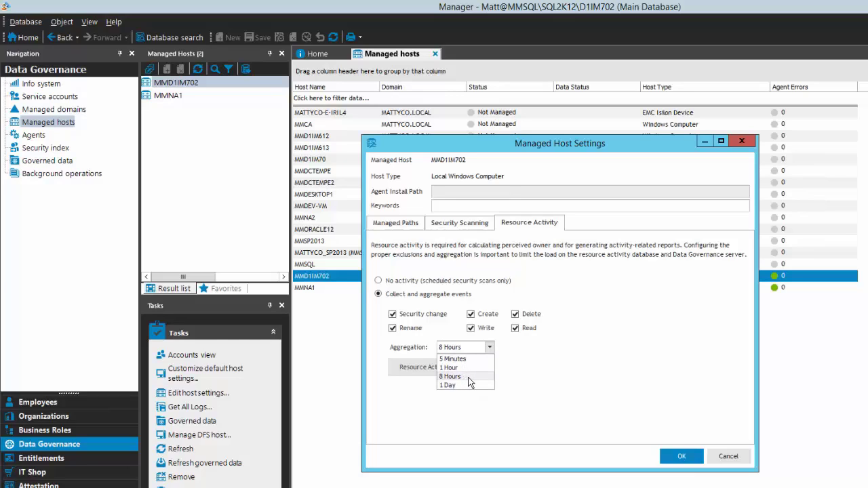
mouse_move(475, 358)
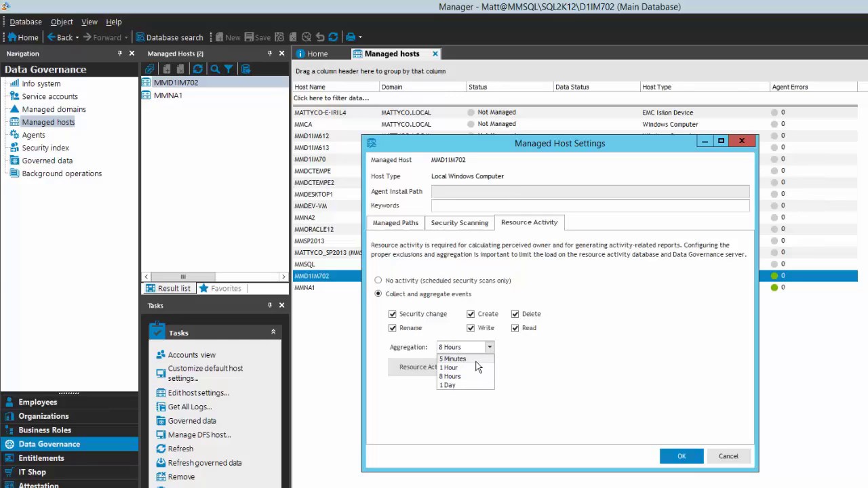
left_click(453, 358)
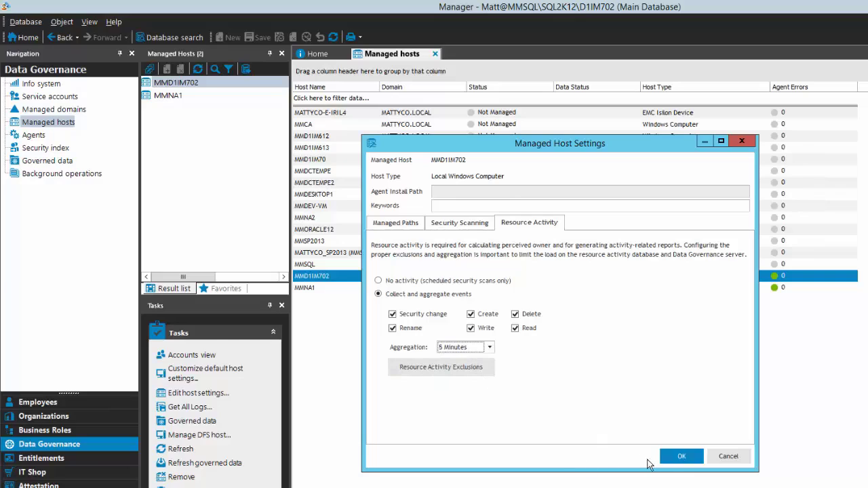